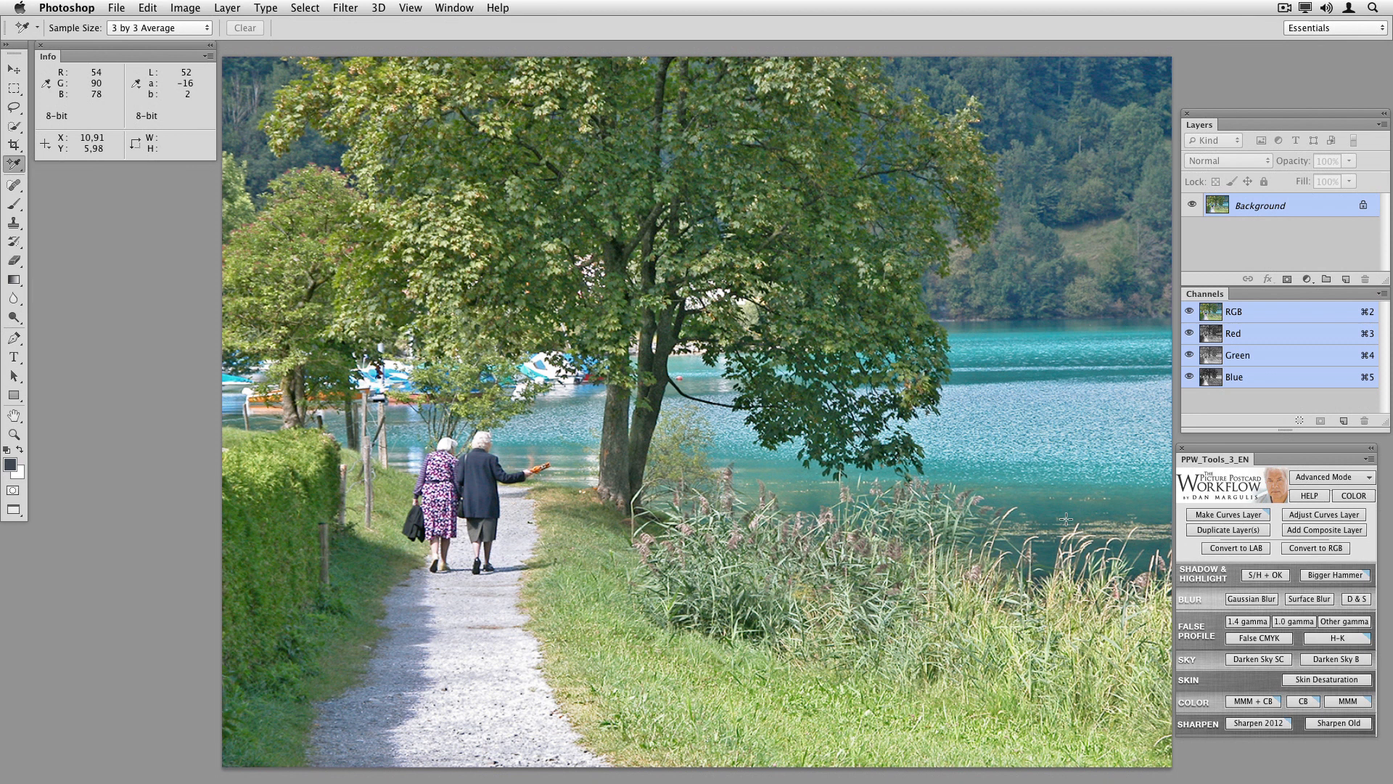
mouse_move(1063, 518)
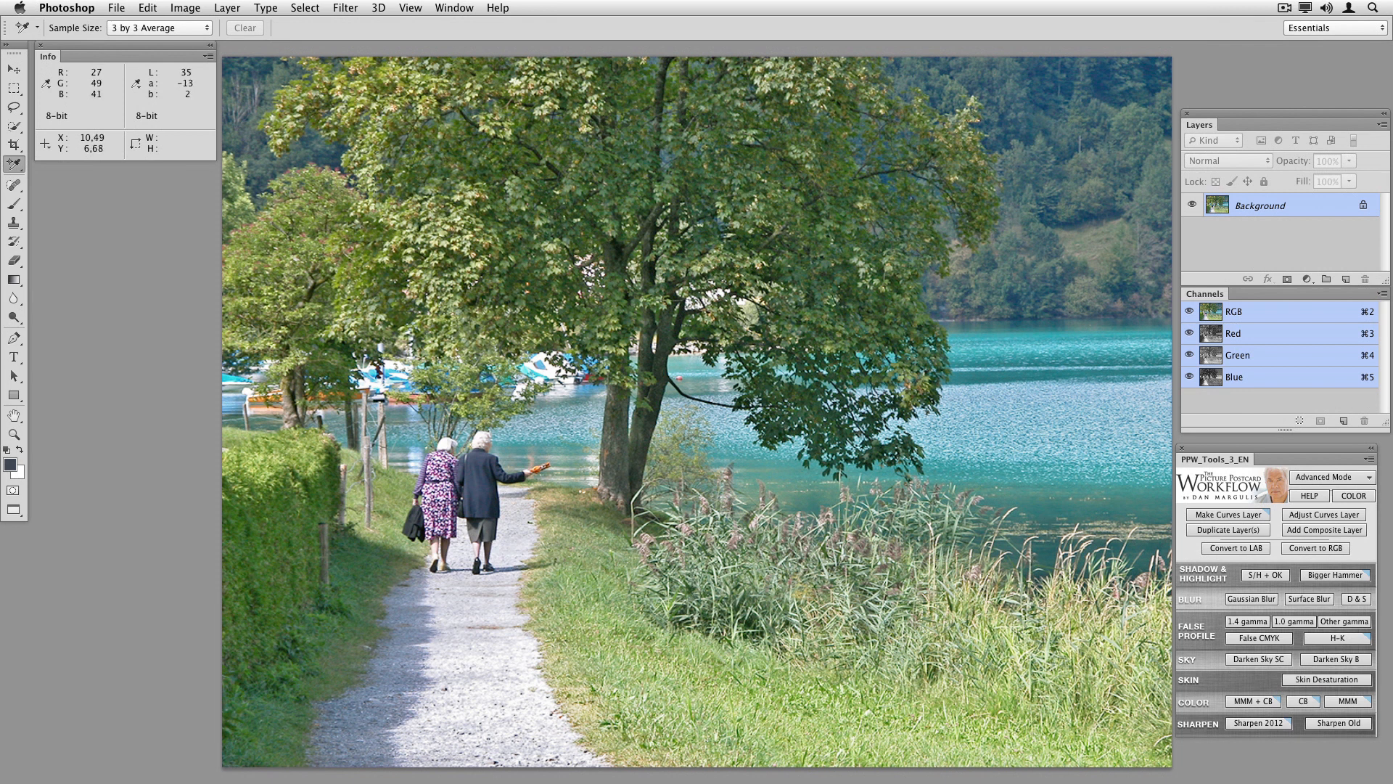
mouse_move(1336, 639)
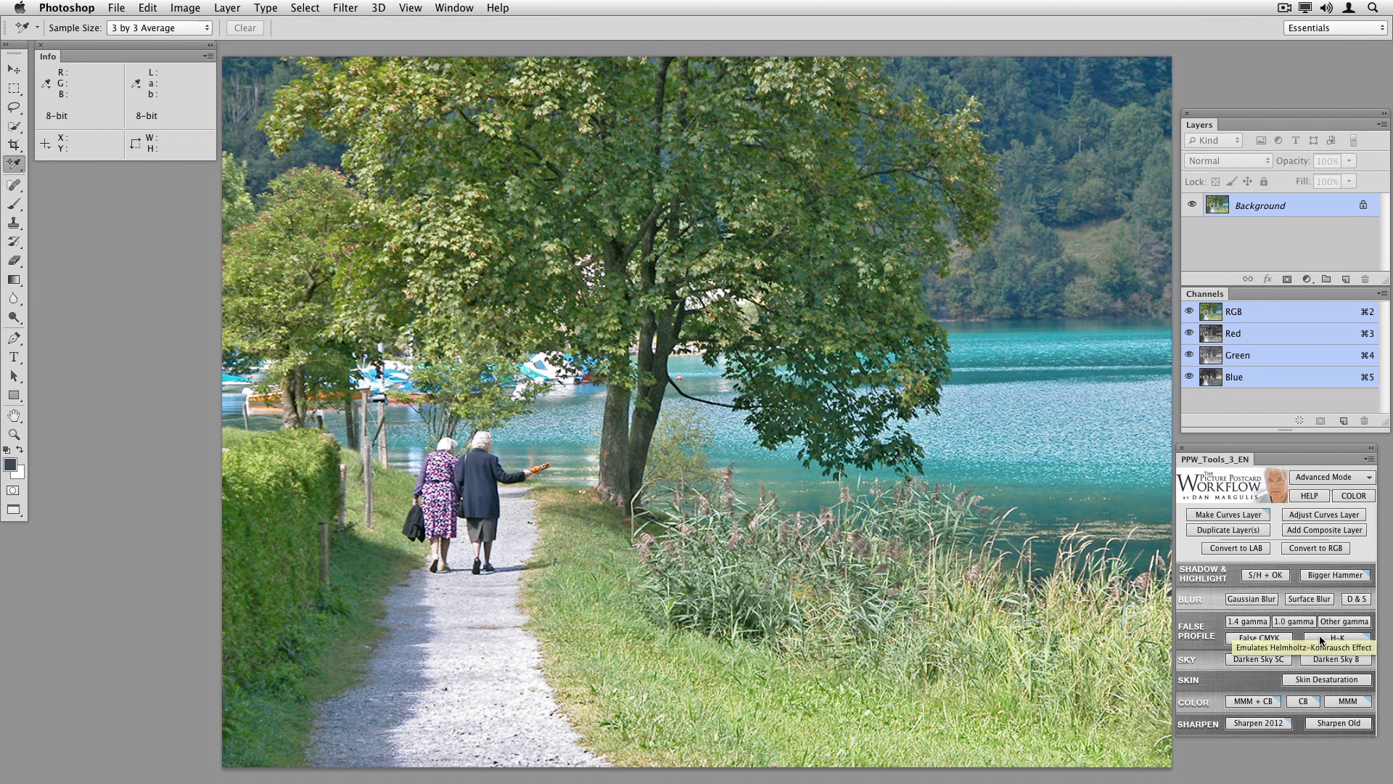
- Run the H-K action on the lake photo and toggle the H-K group to compare before and after
left_click(1336, 638)
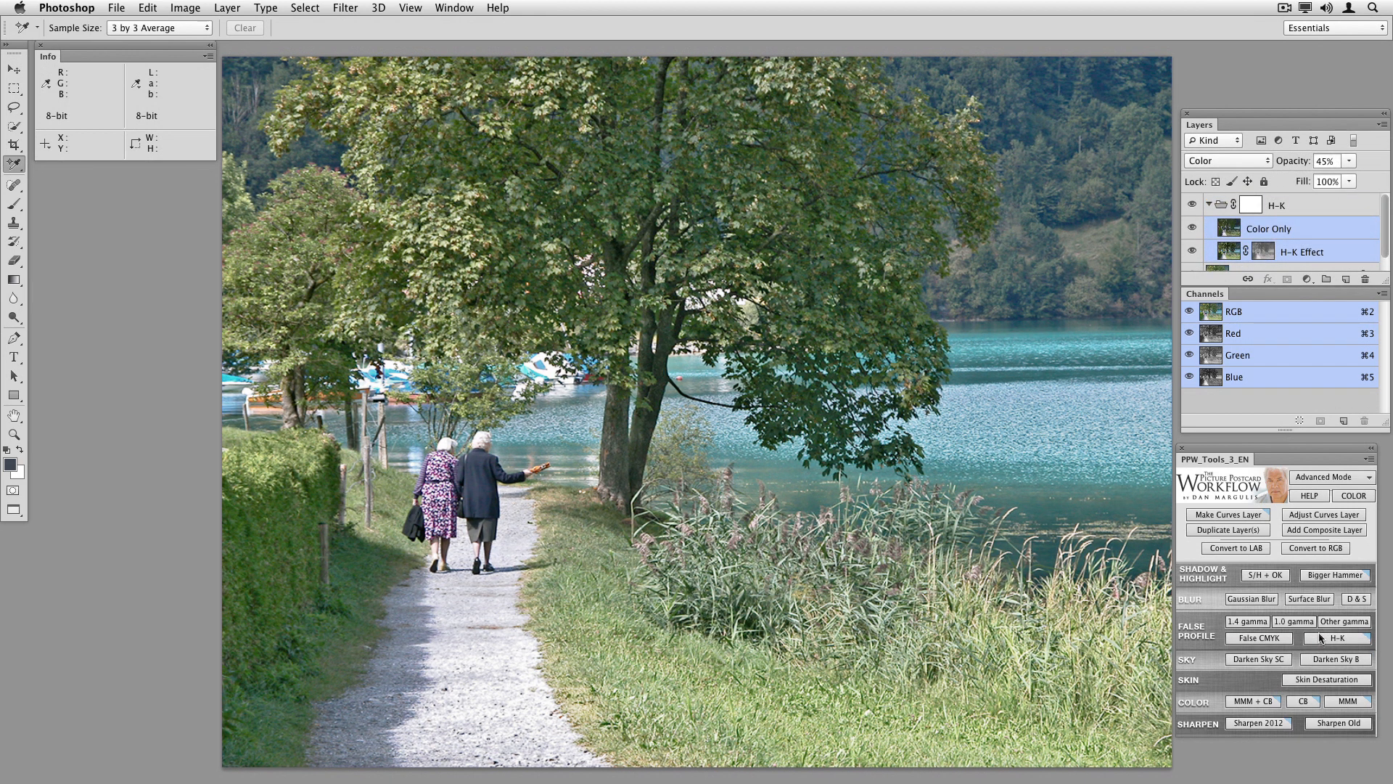
mouse_move(1275, 116)
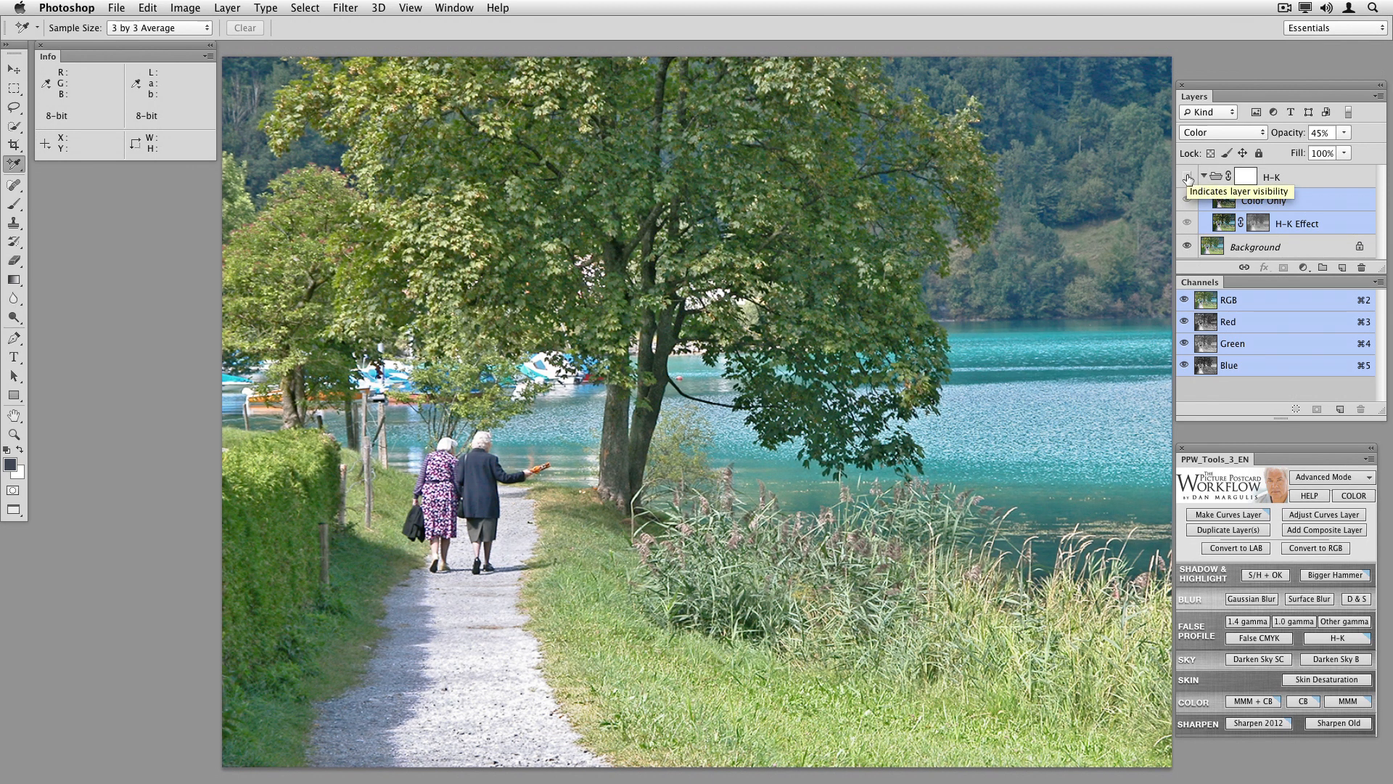
left_click(1186, 200)
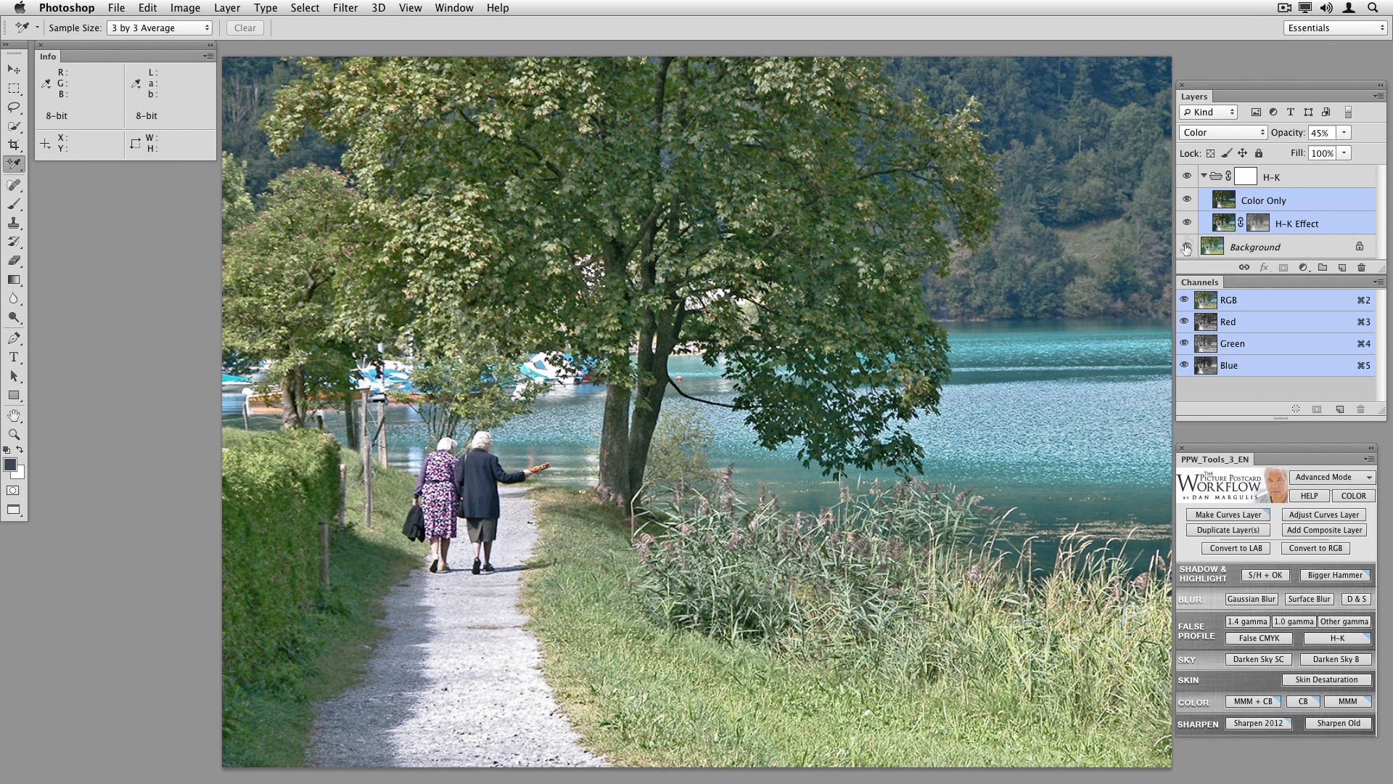
mouse_move(1187, 201)
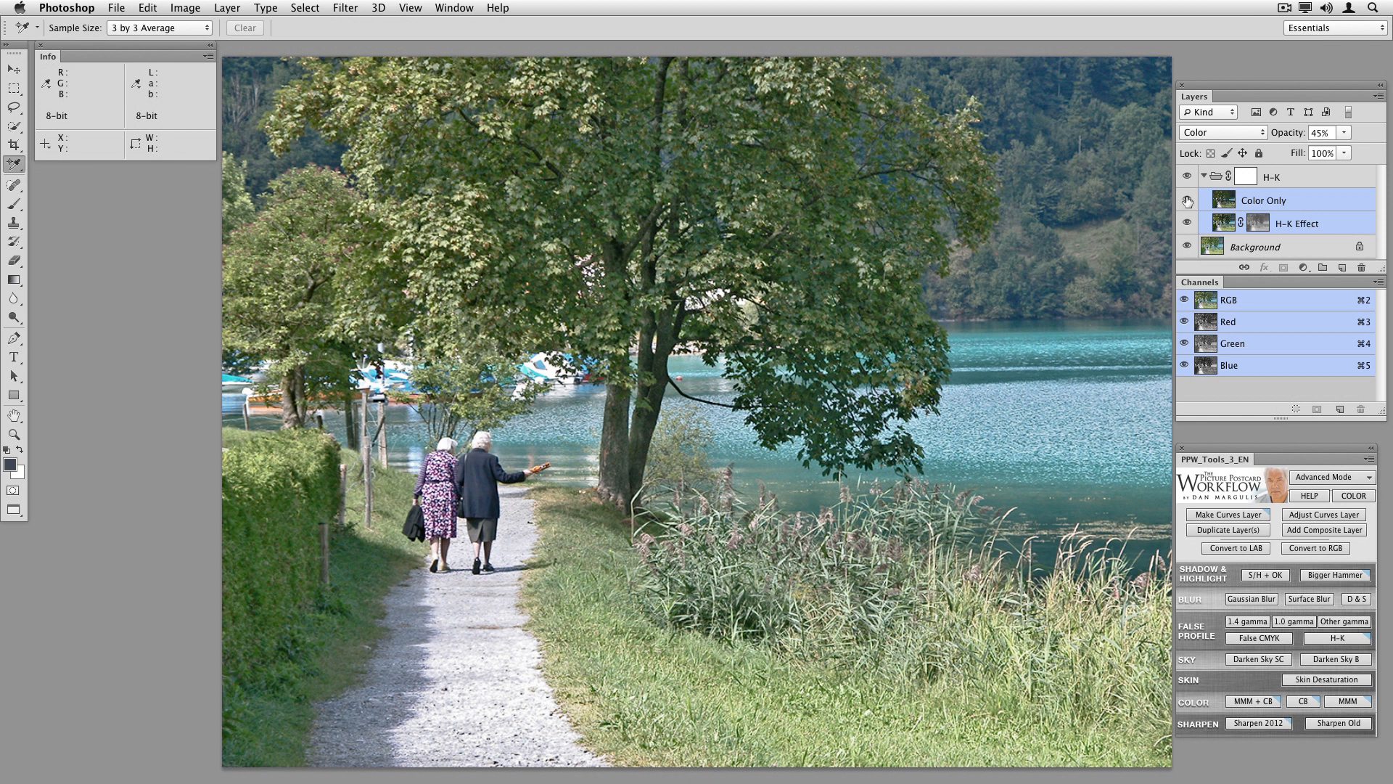
- Hide the Color Only layer and toggle the H-K Effect layer to compare its contribution
left_click(1186, 201)
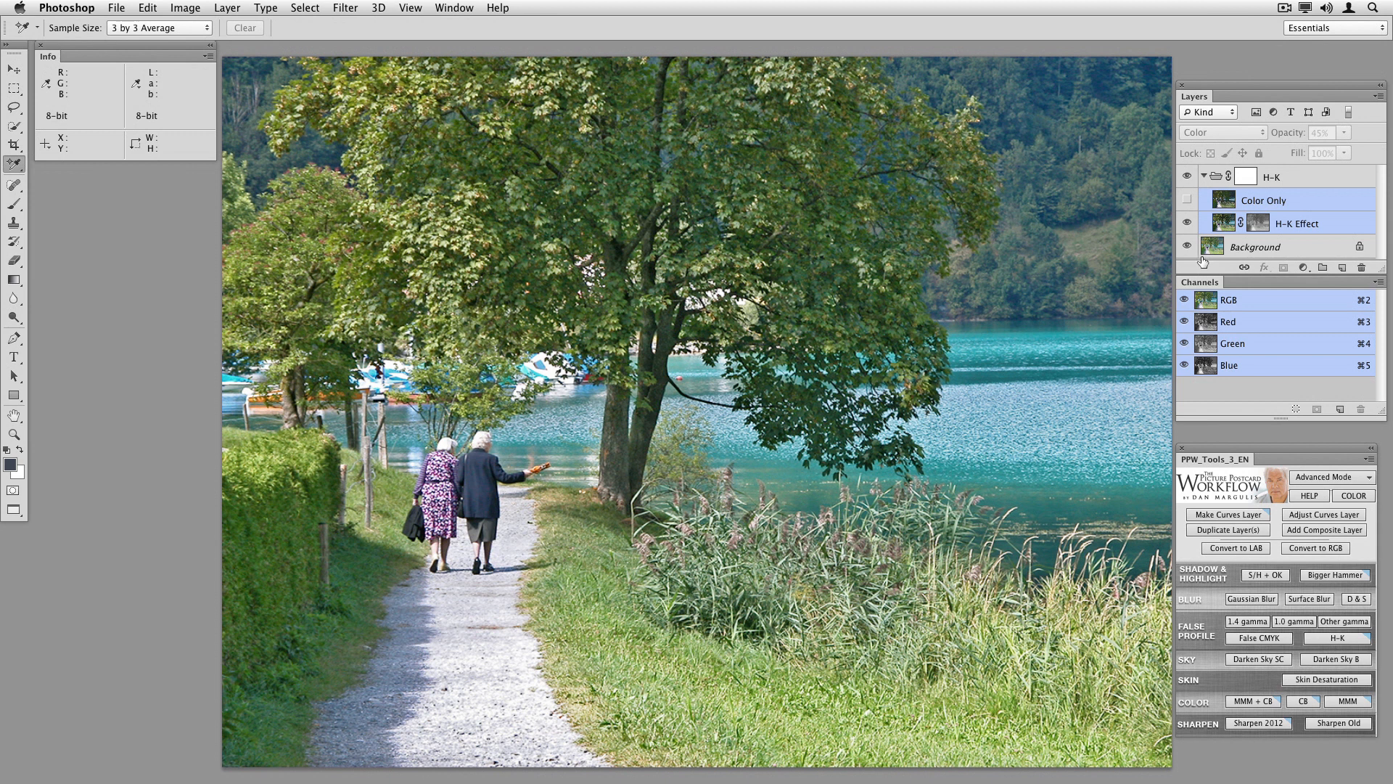
mouse_move(1201, 263)
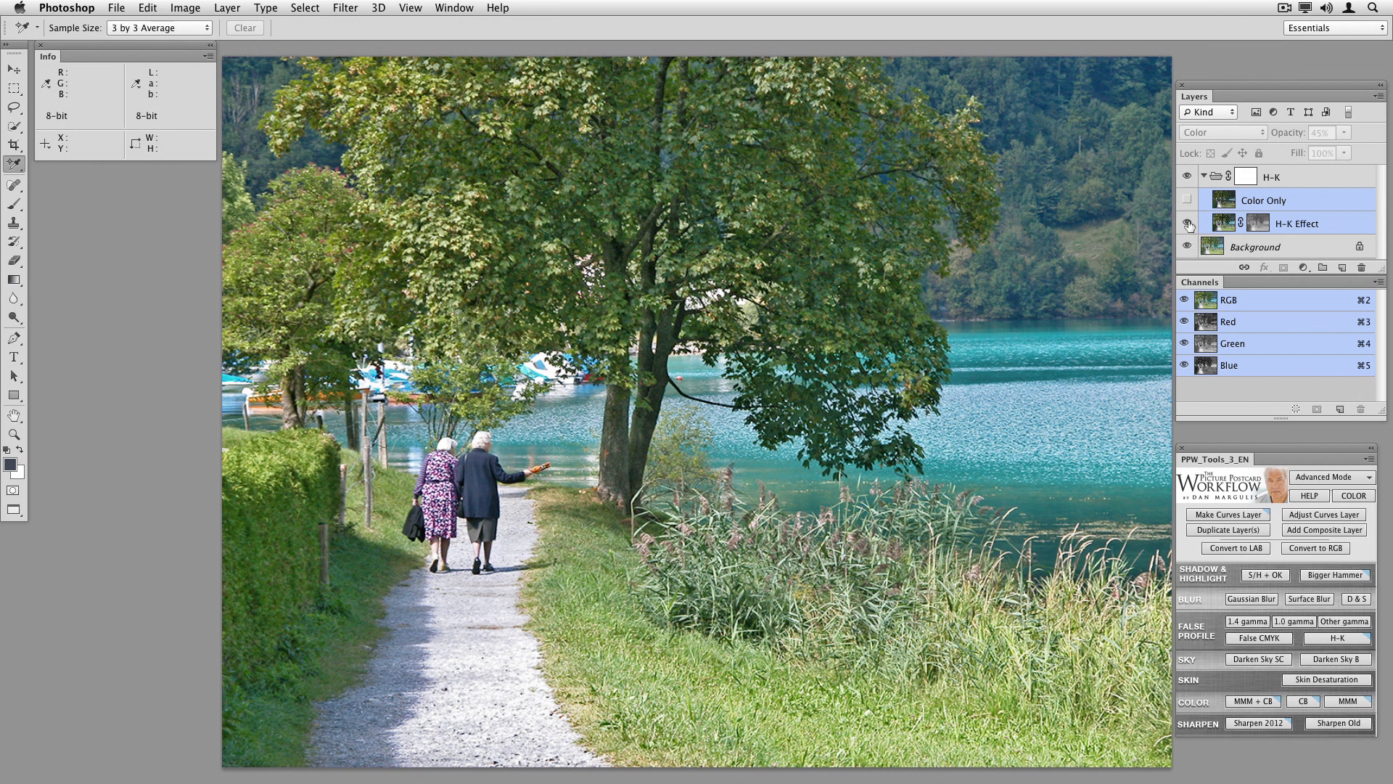
mouse_move(1188, 224)
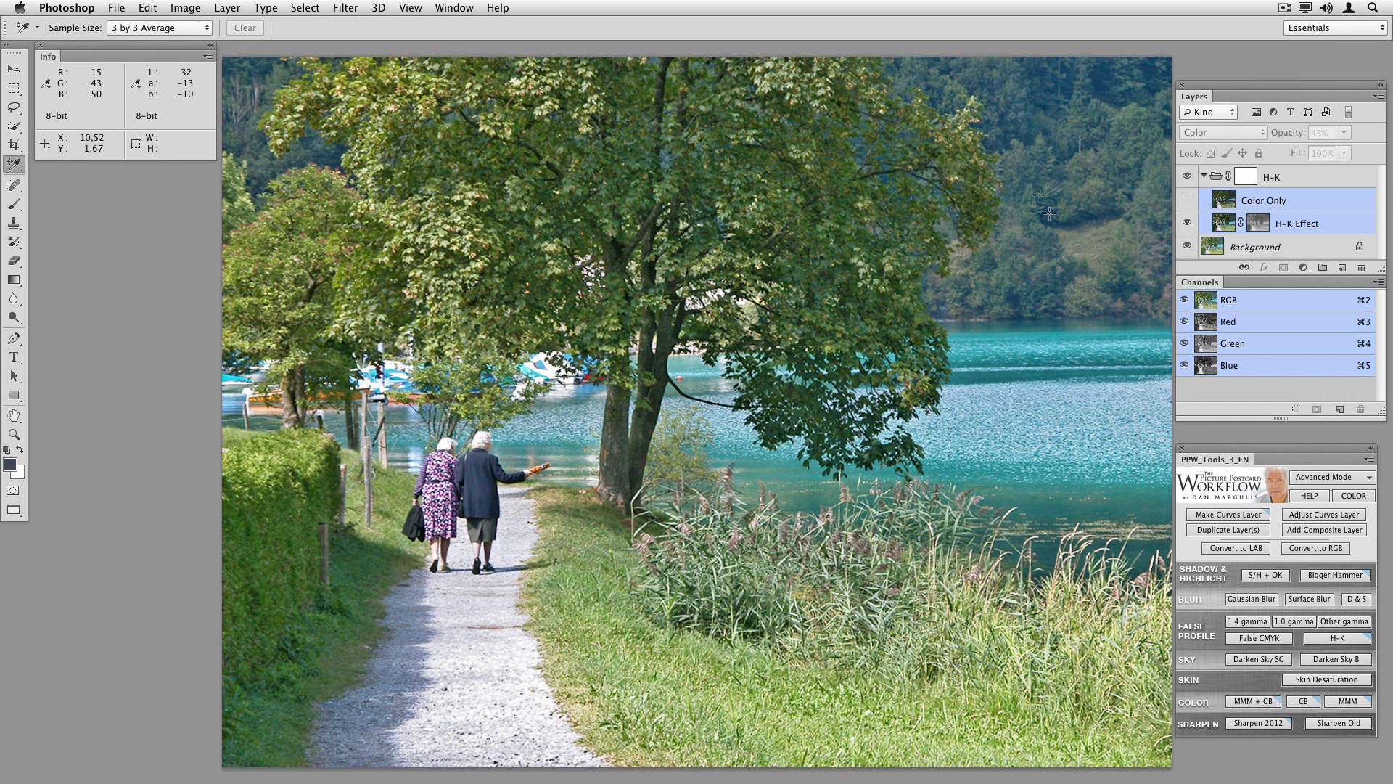
mouse_move(1078, 164)
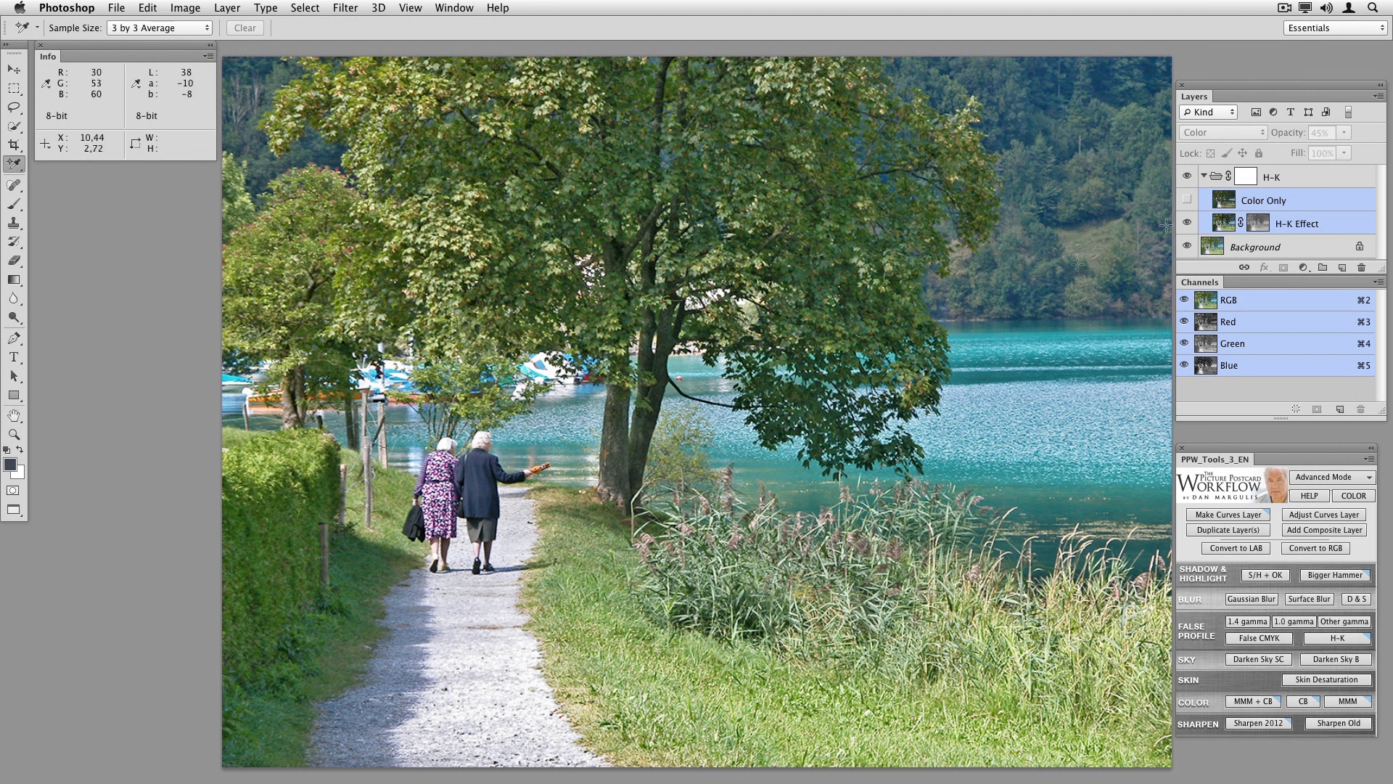
mouse_move(759, 513)
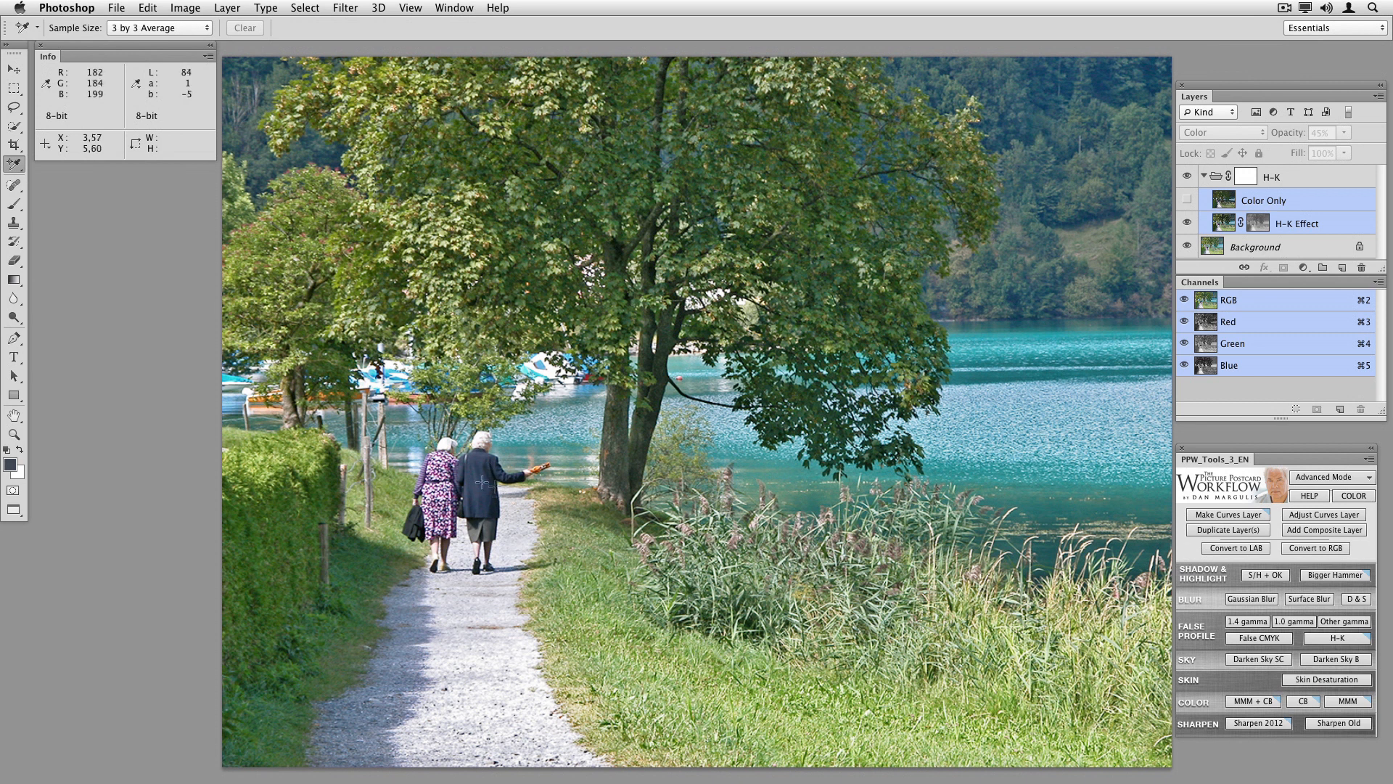
mouse_move(485, 485)
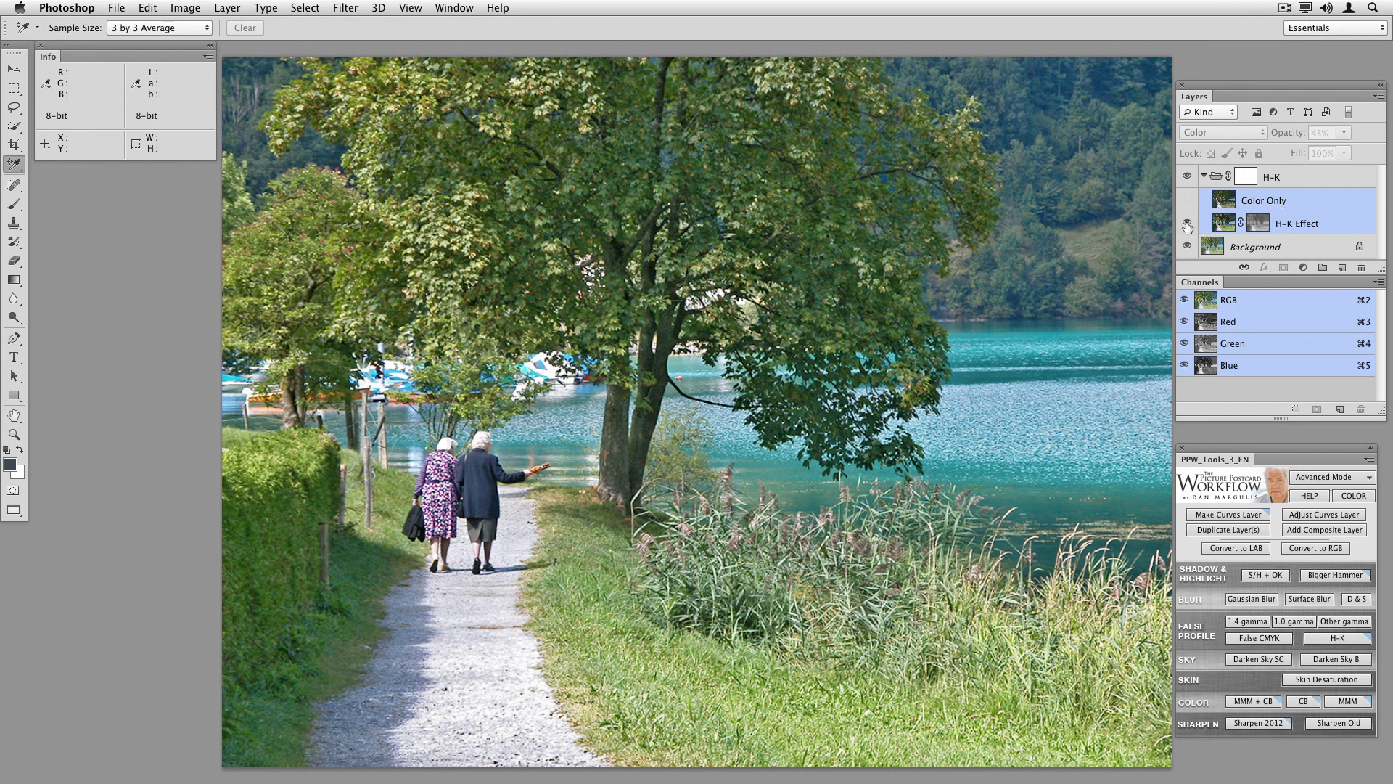
left_click(1189, 223)
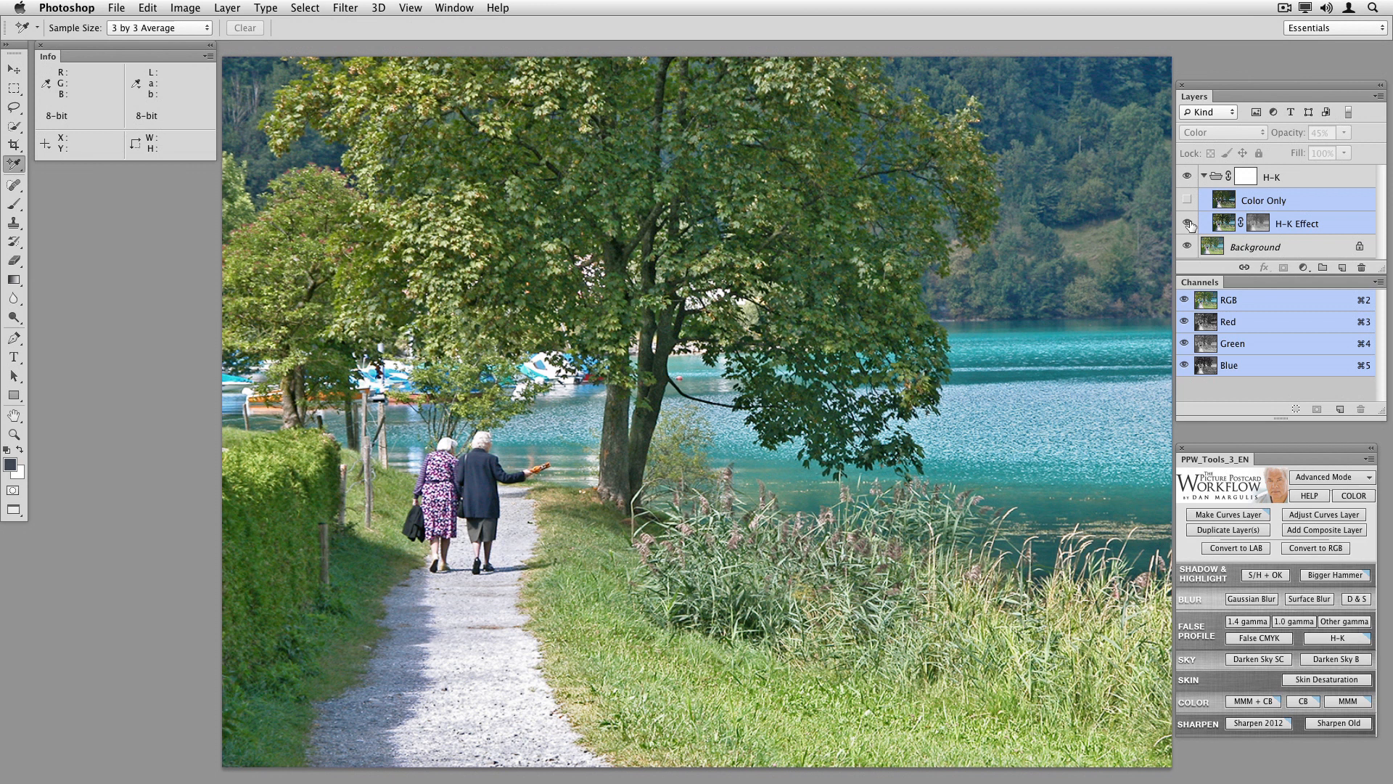
mouse_move(1188, 224)
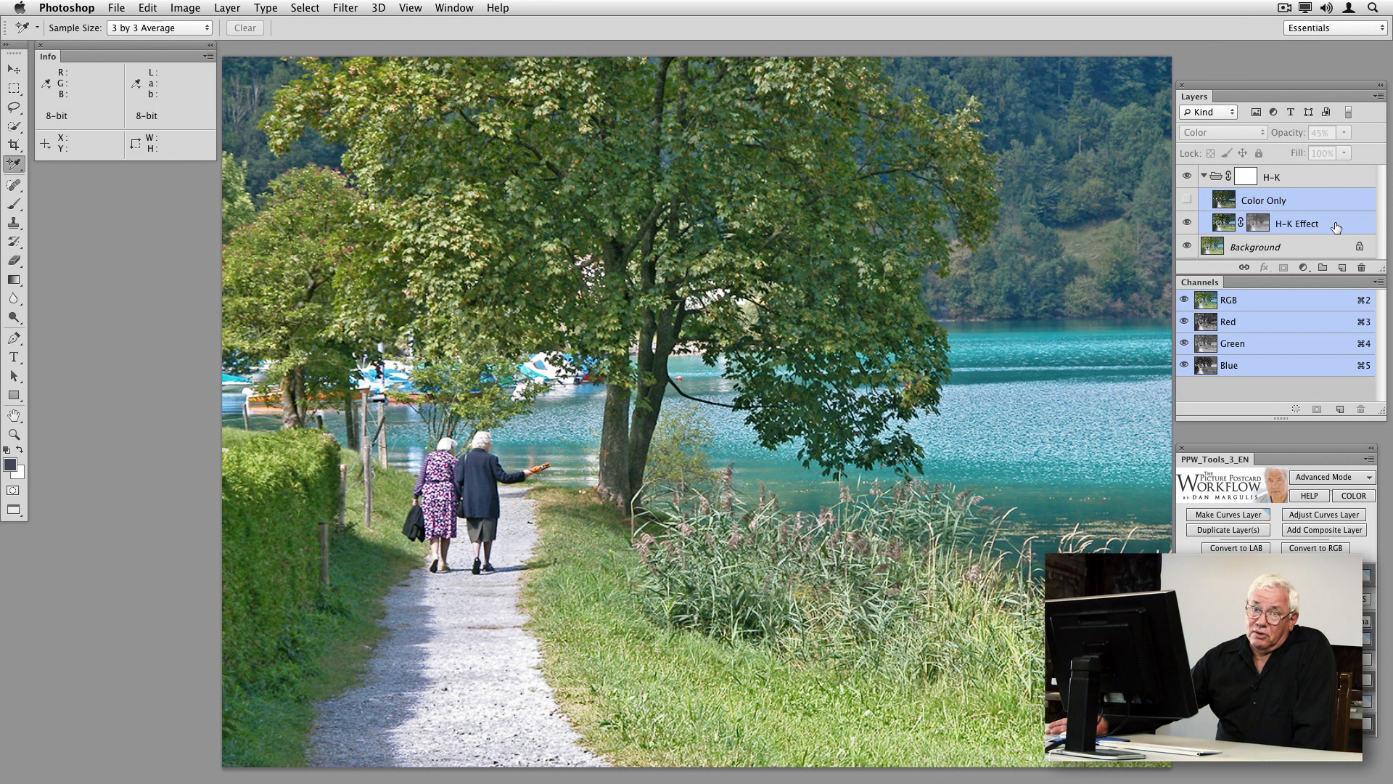
mouse_move(1331, 227)
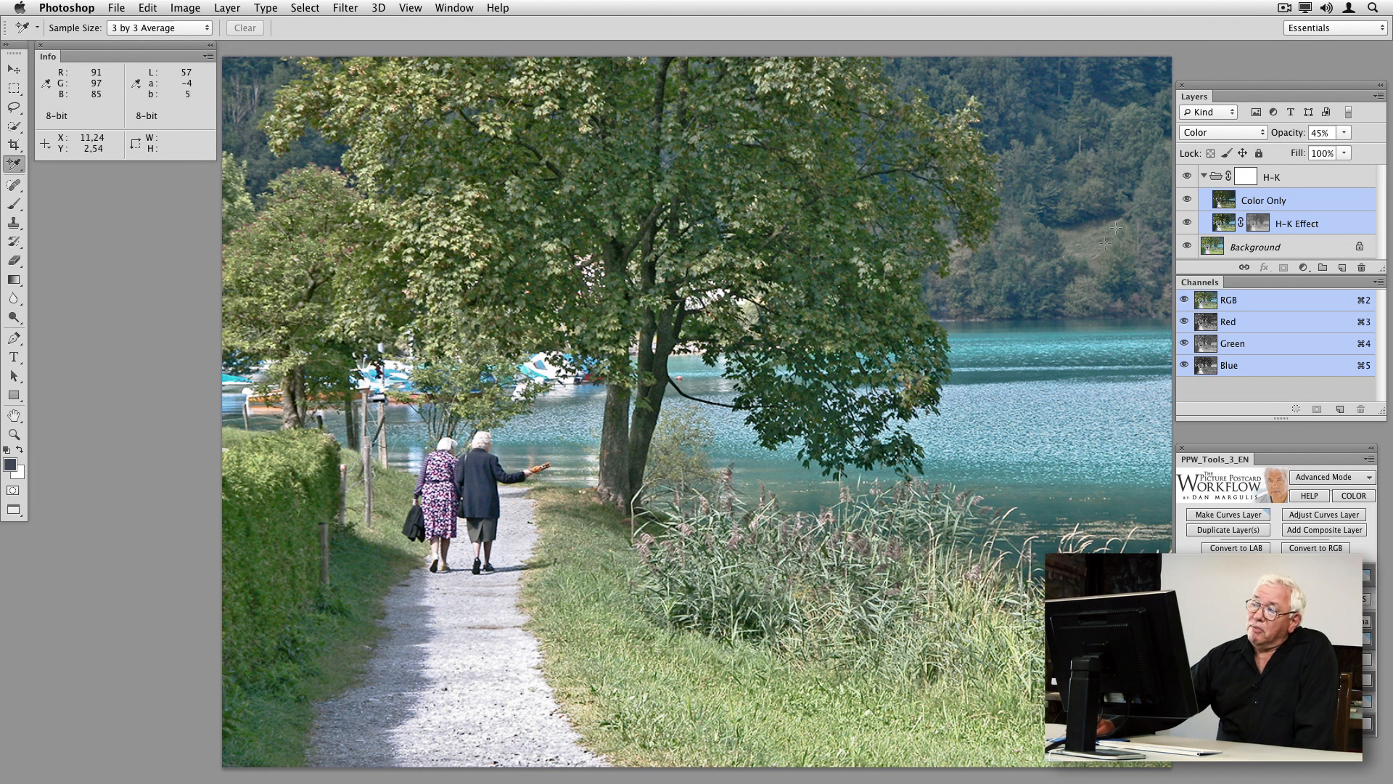
mouse_move(1166, 169)
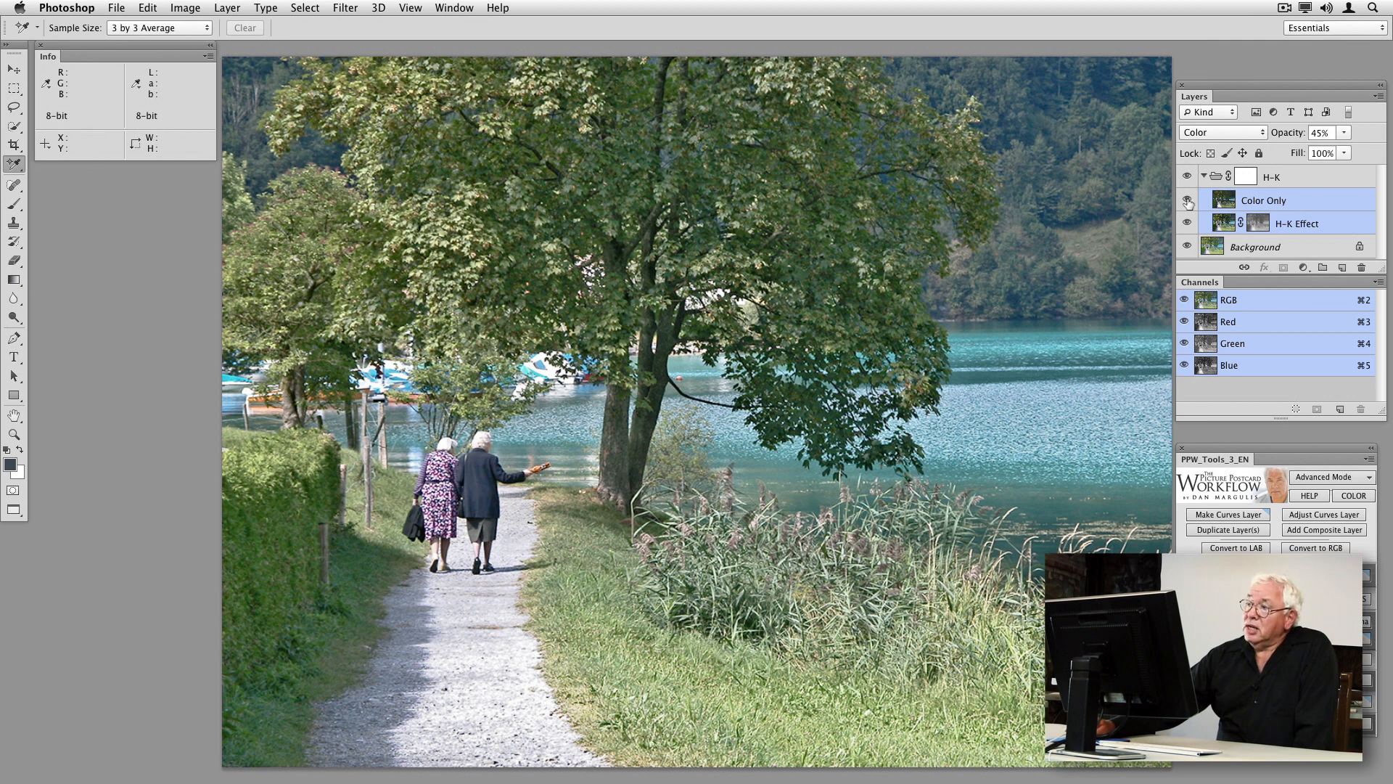
mouse_move(1188, 200)
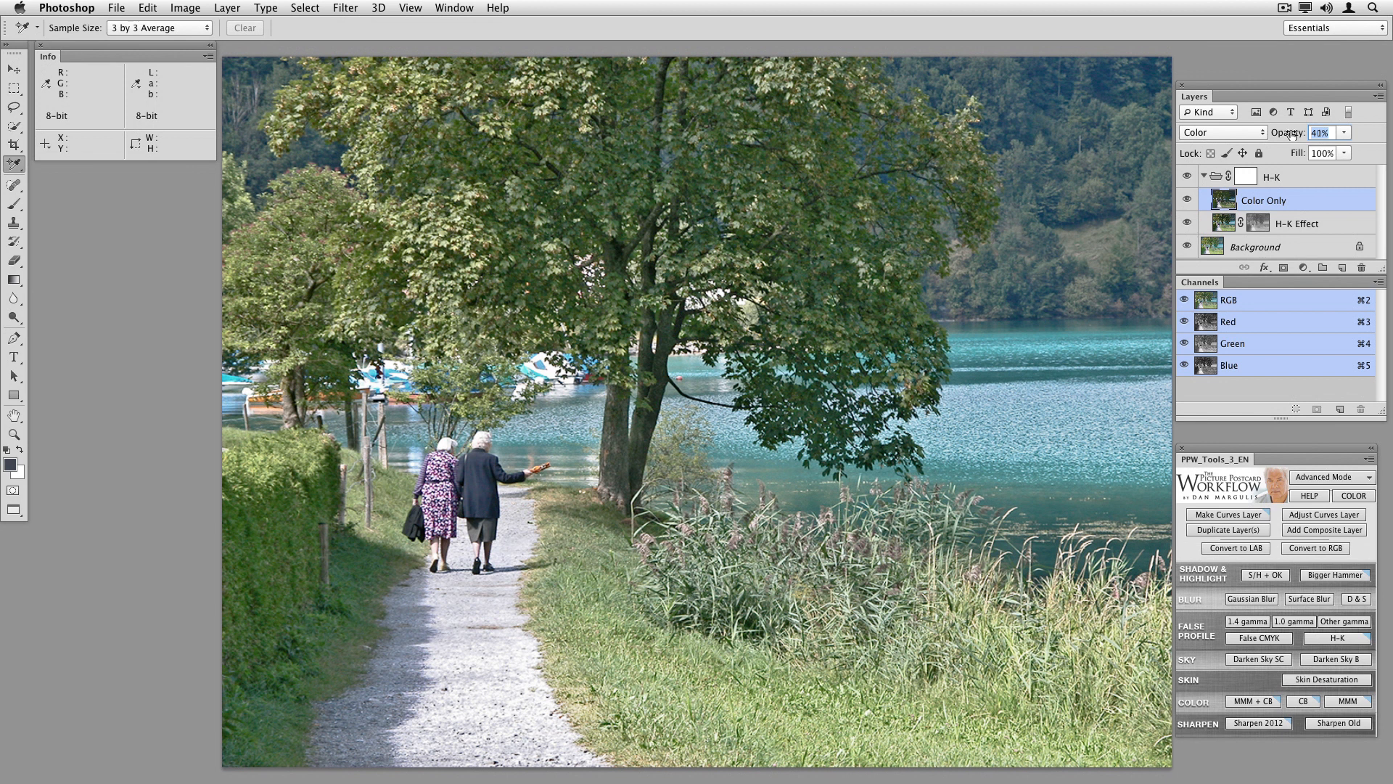
- Lower the Color Only layer's opacity to about 21% for a gentler colour blend
type("3")
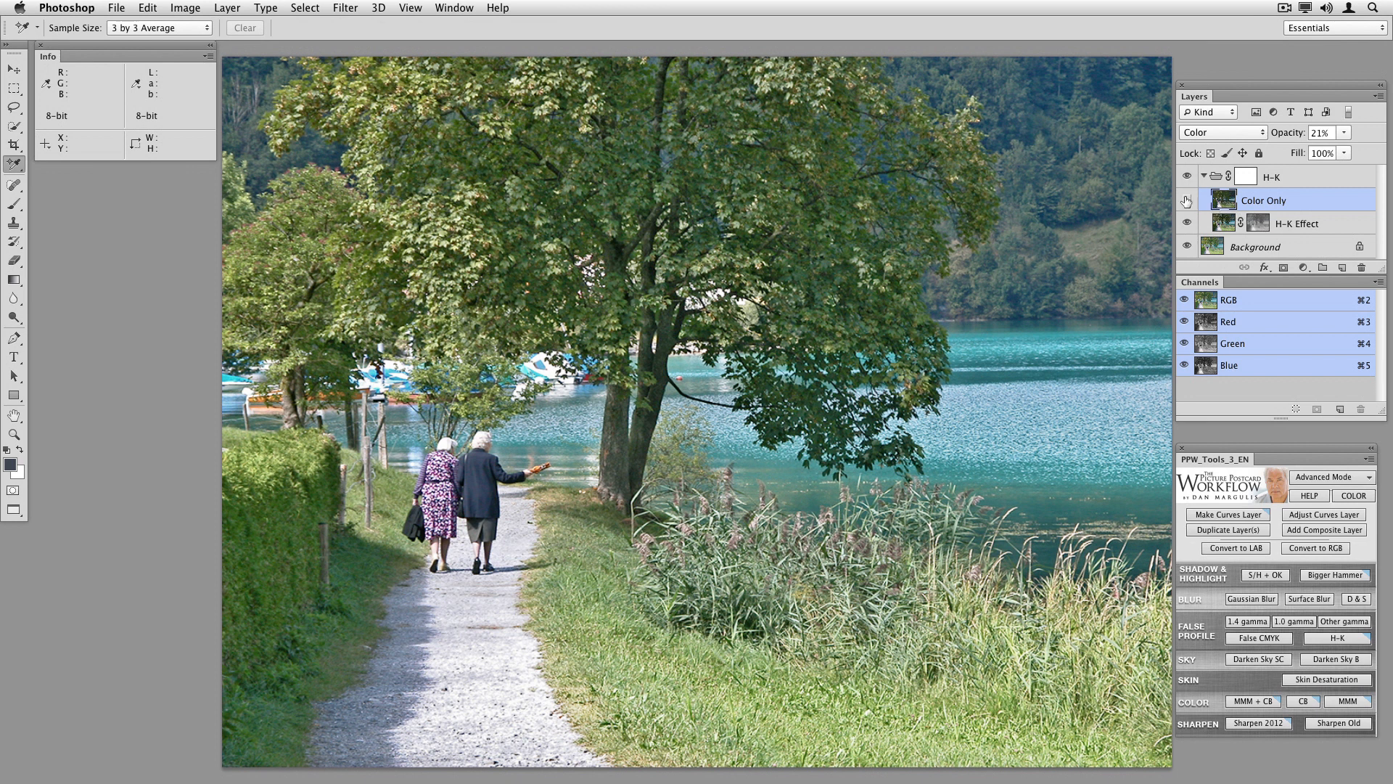
mouse_move(1185, 200)
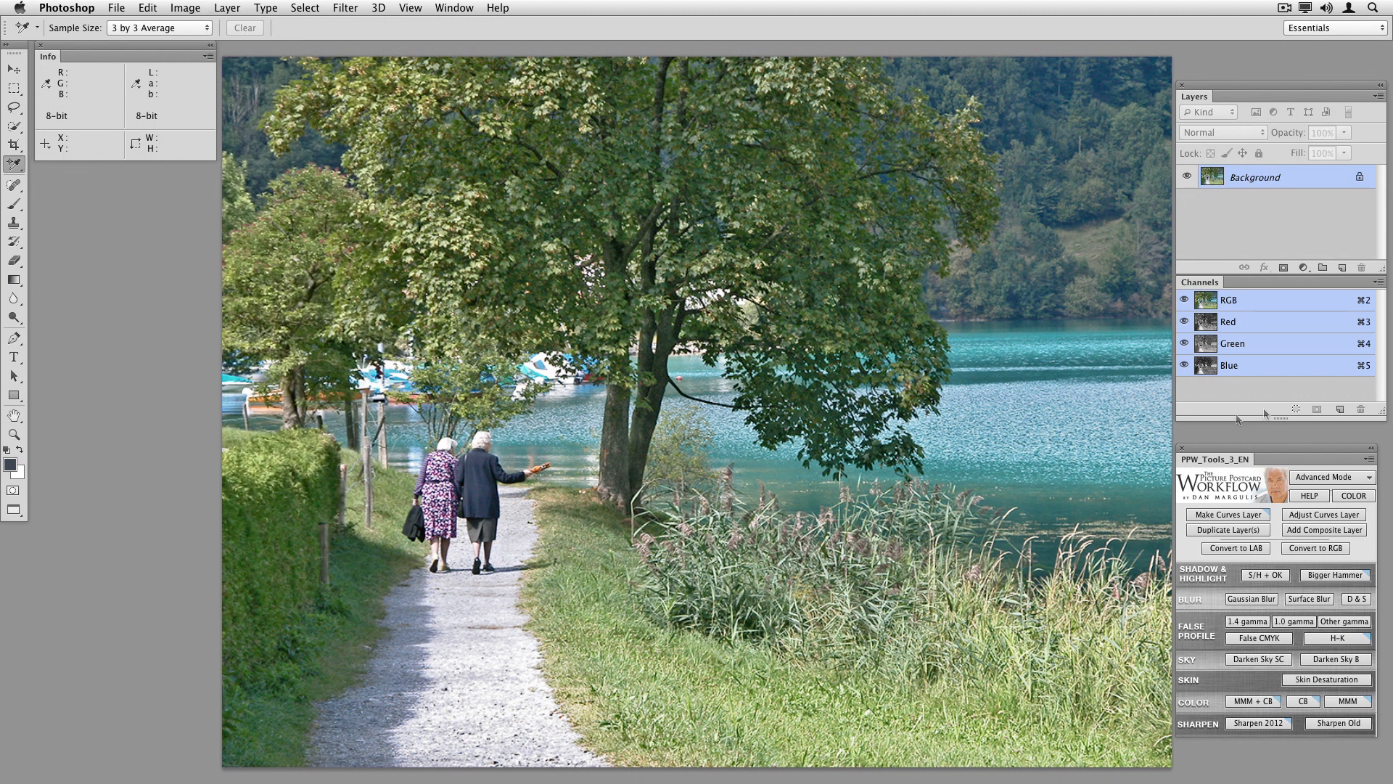
- Convert the photo to LAB, apply MMM + CB, and reduce Color Boost a>b to 30% opacity
left_click(1233, 548)
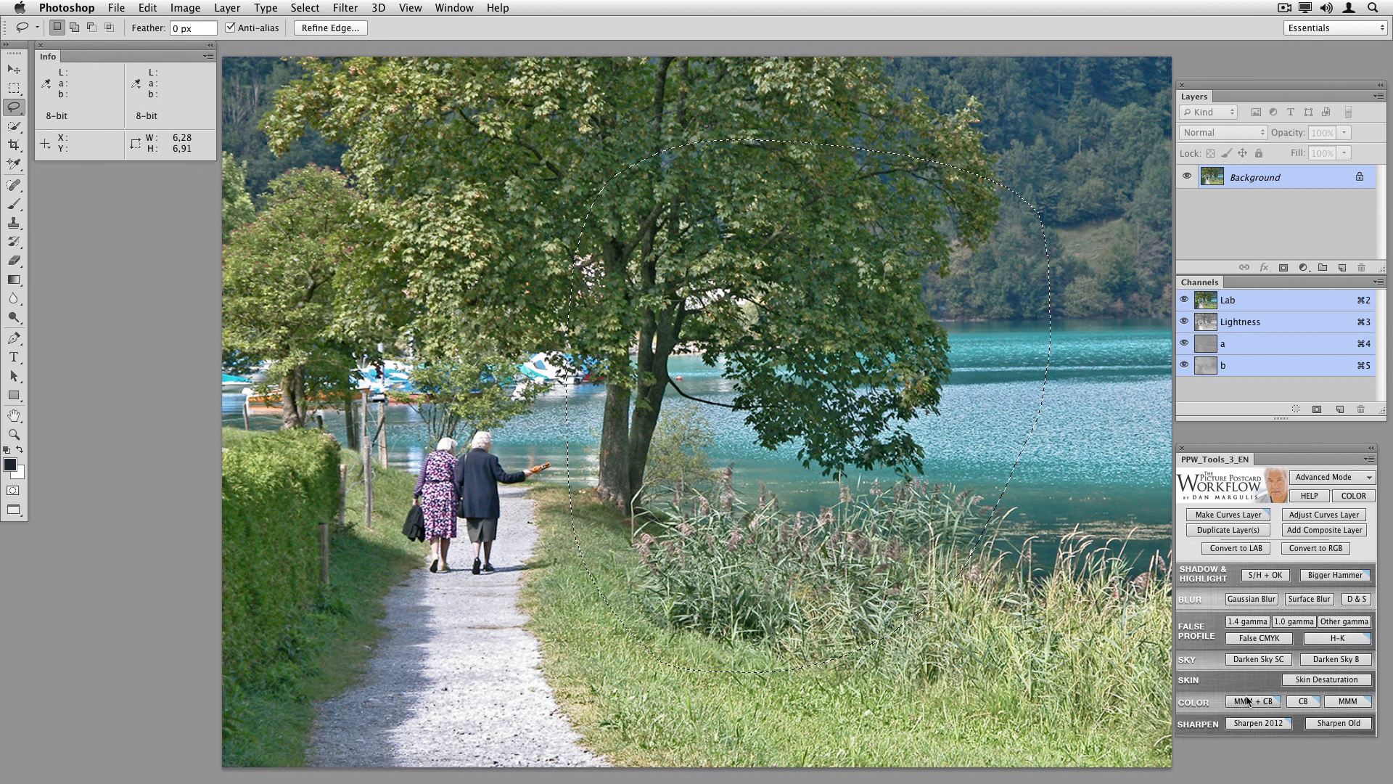
left_click(1252, 701)
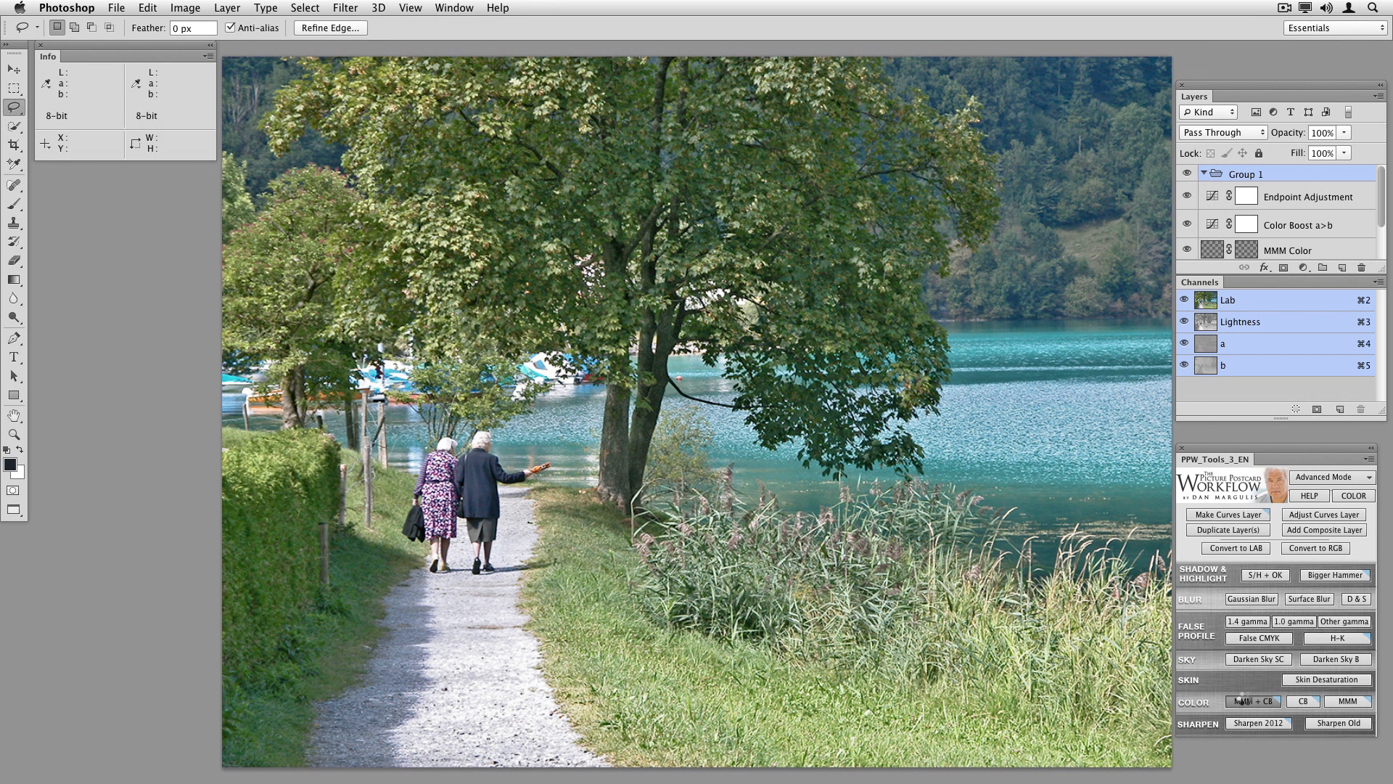
left_click(1253, 701)
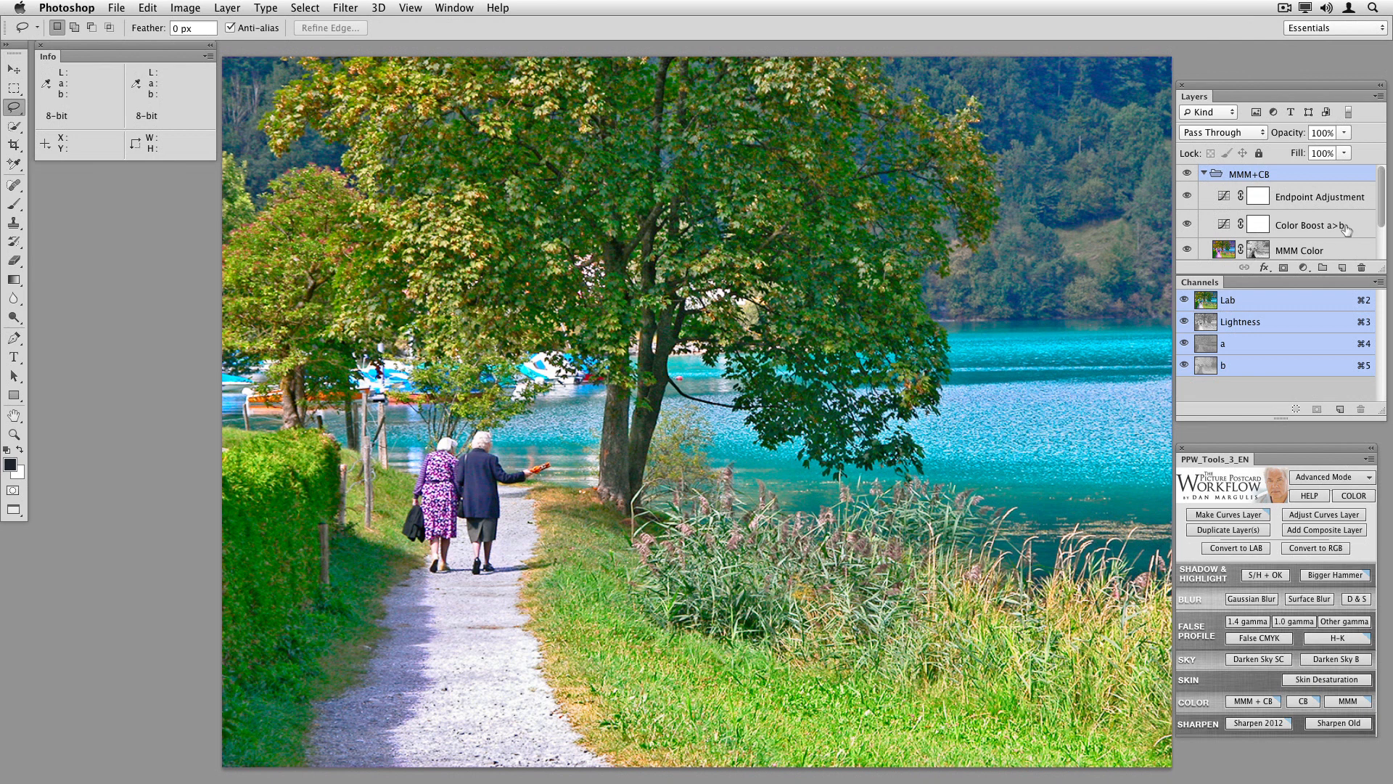
left_click(1306, 225)
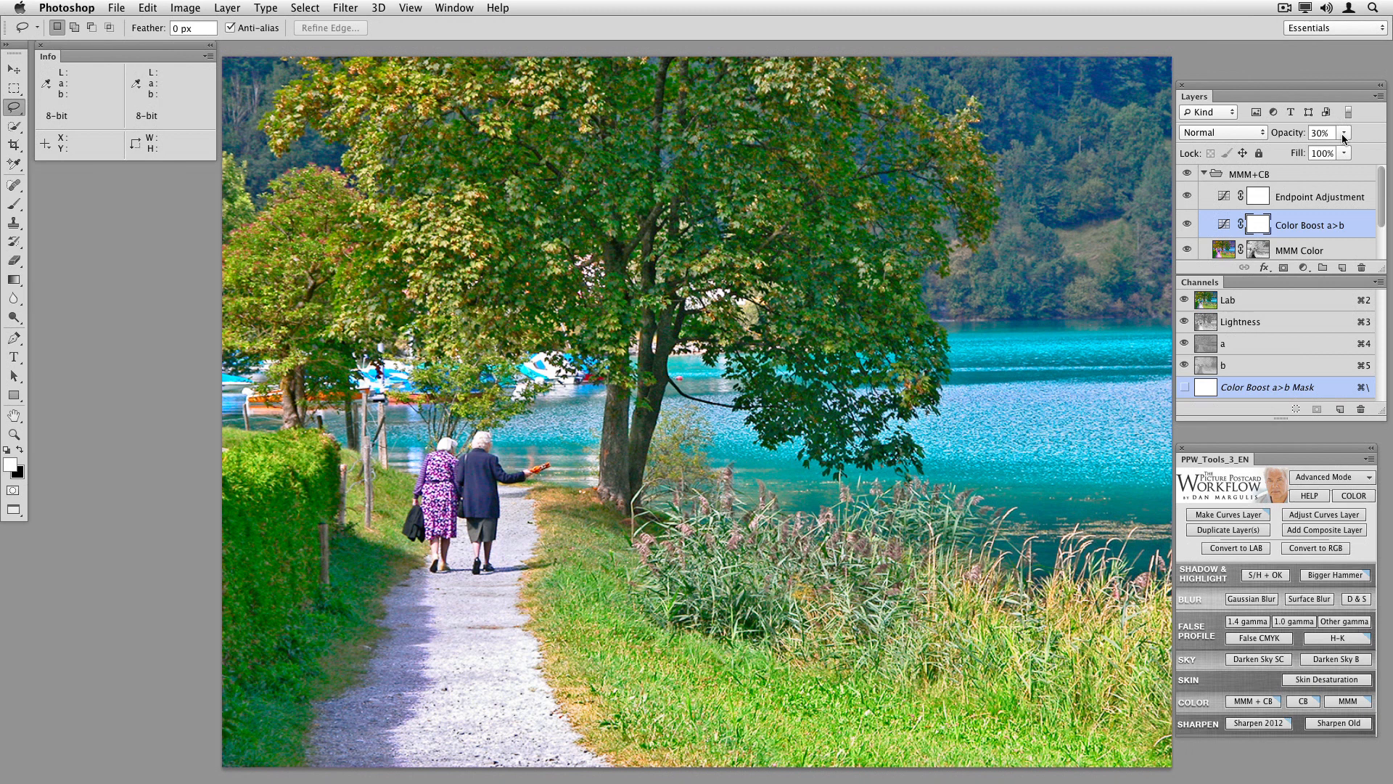
mouse_move(1345, 143)
type("10")
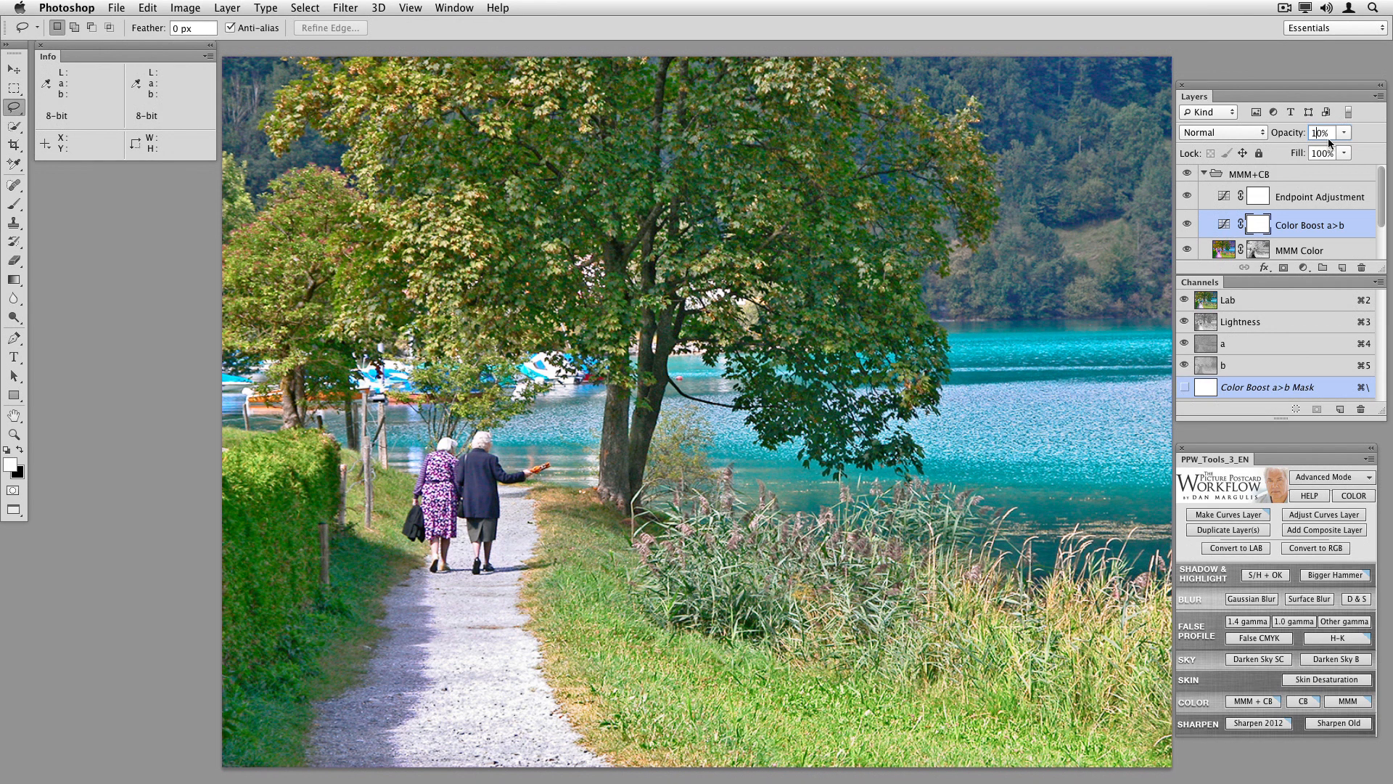
mouse_move(1322, 132)
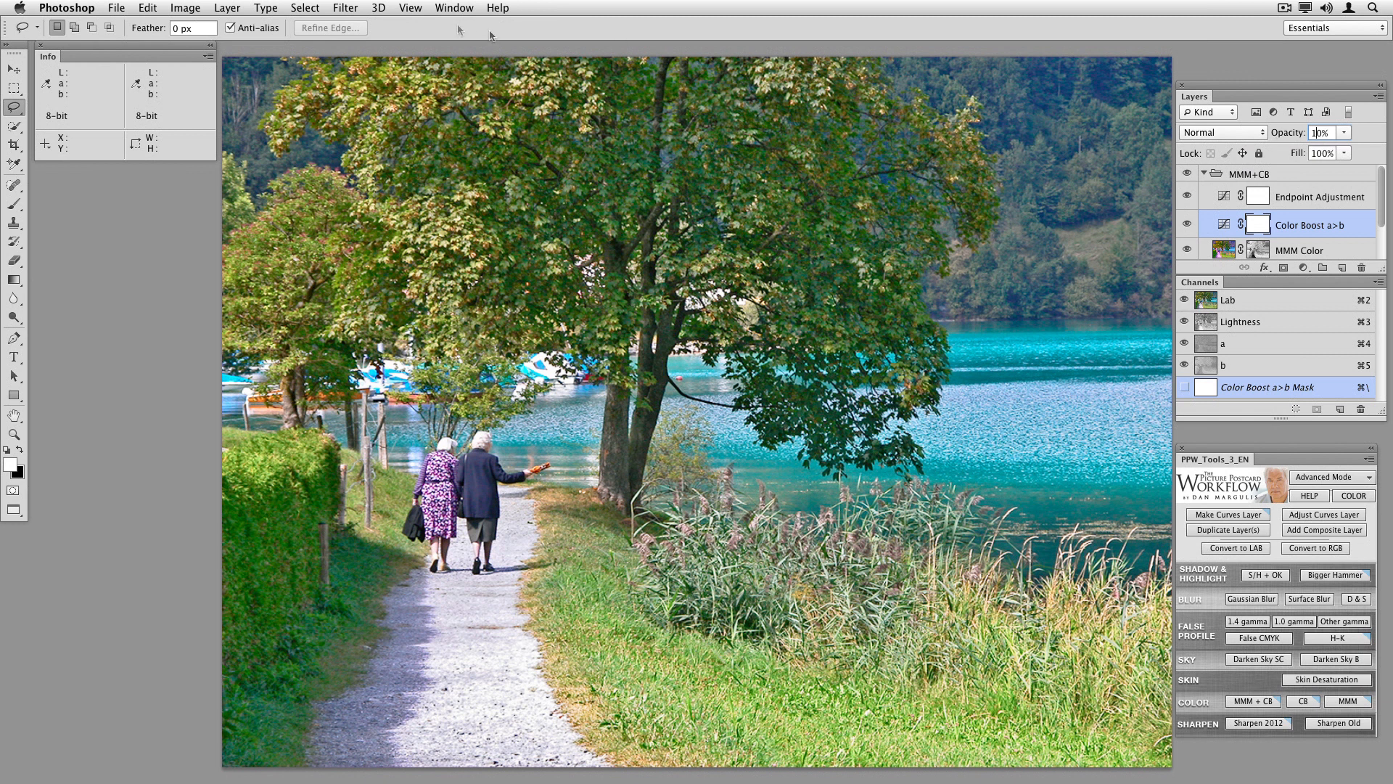
- Revert to the RGB Background, rerun the H-K effect, hide its group and start Flatten Image
left_click(116, 9)
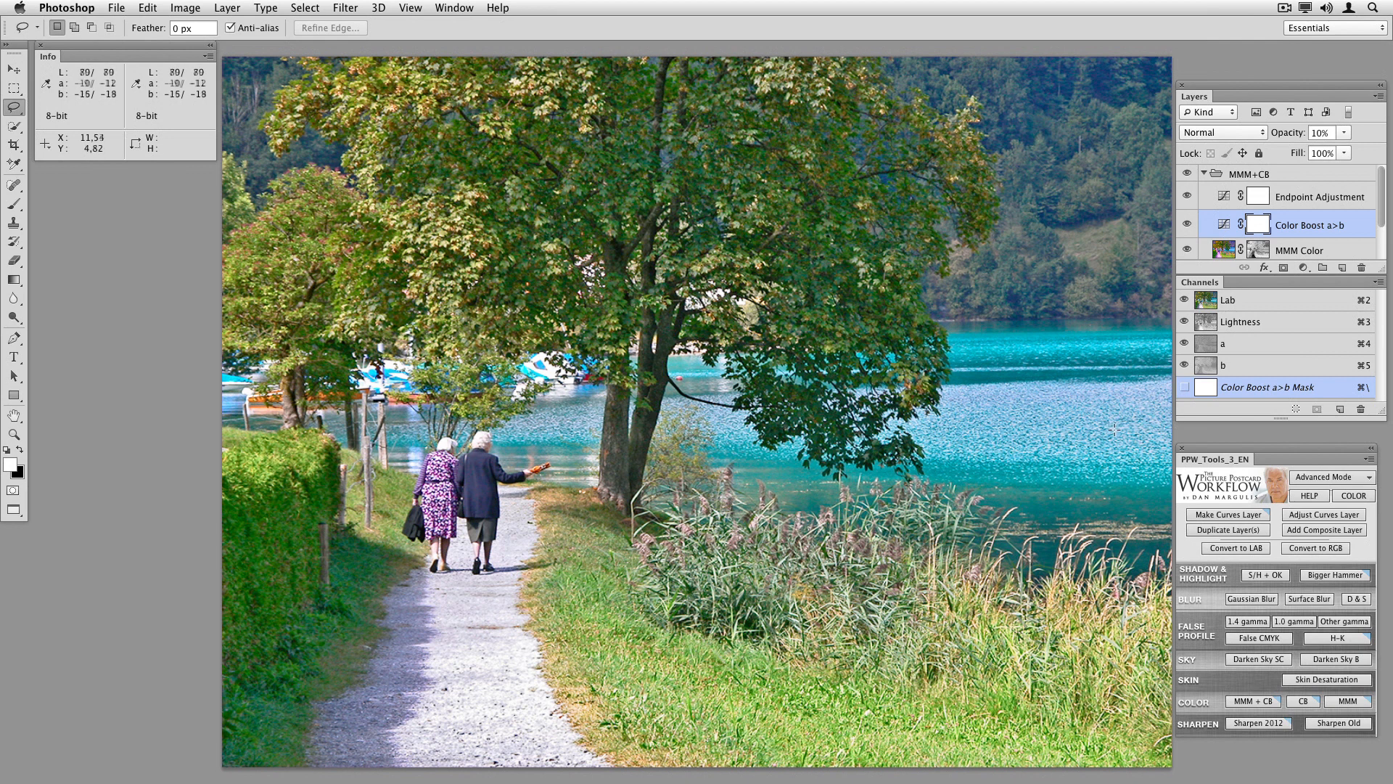
mouse_move(1110, 429)
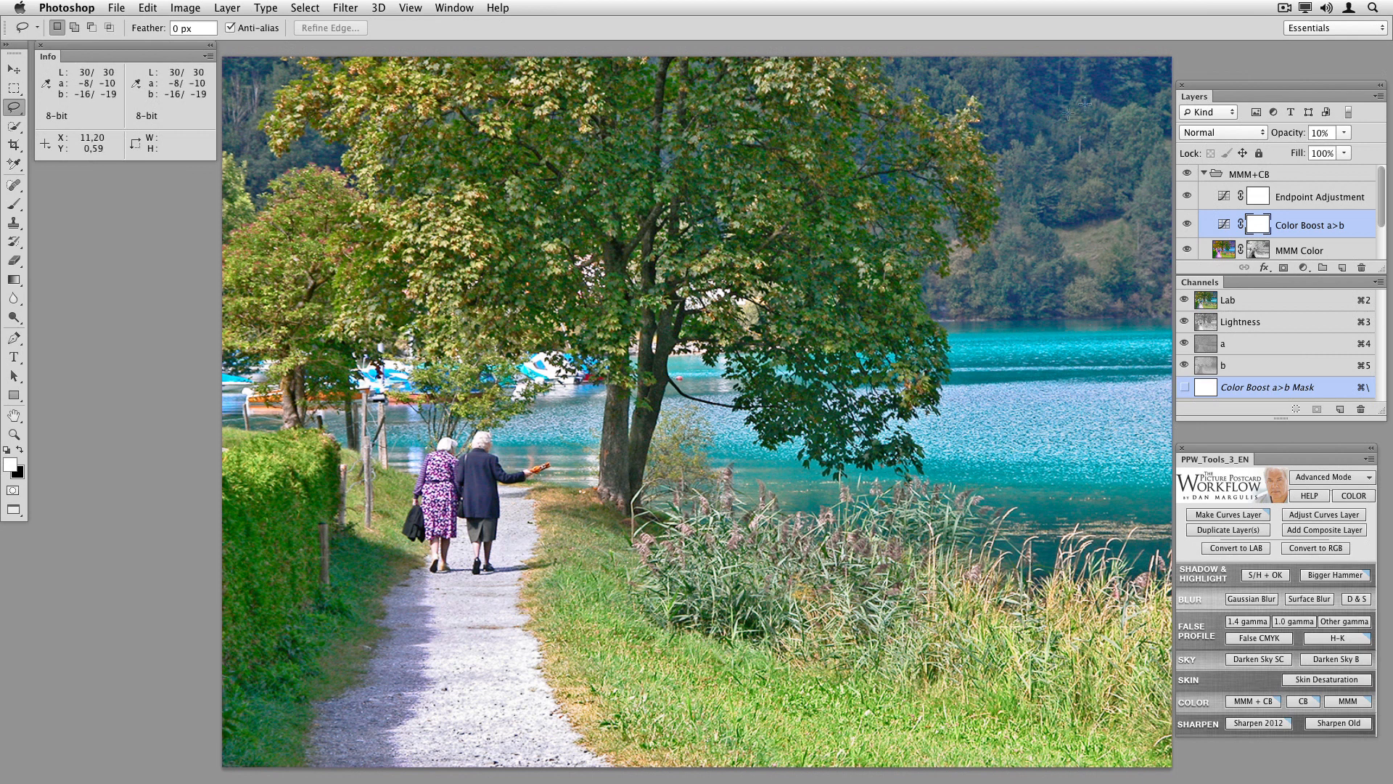
mouse_move(1092, 237)
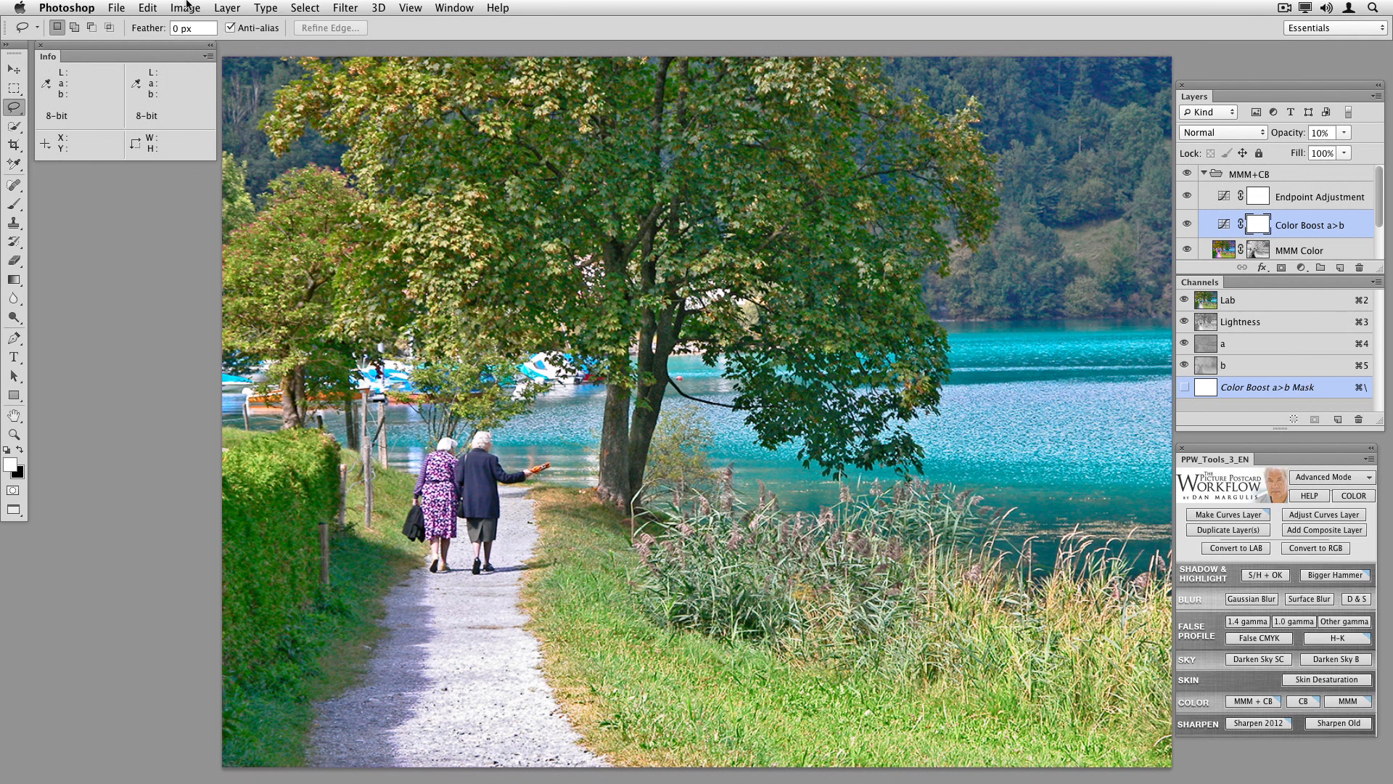
left_click(116, 9)
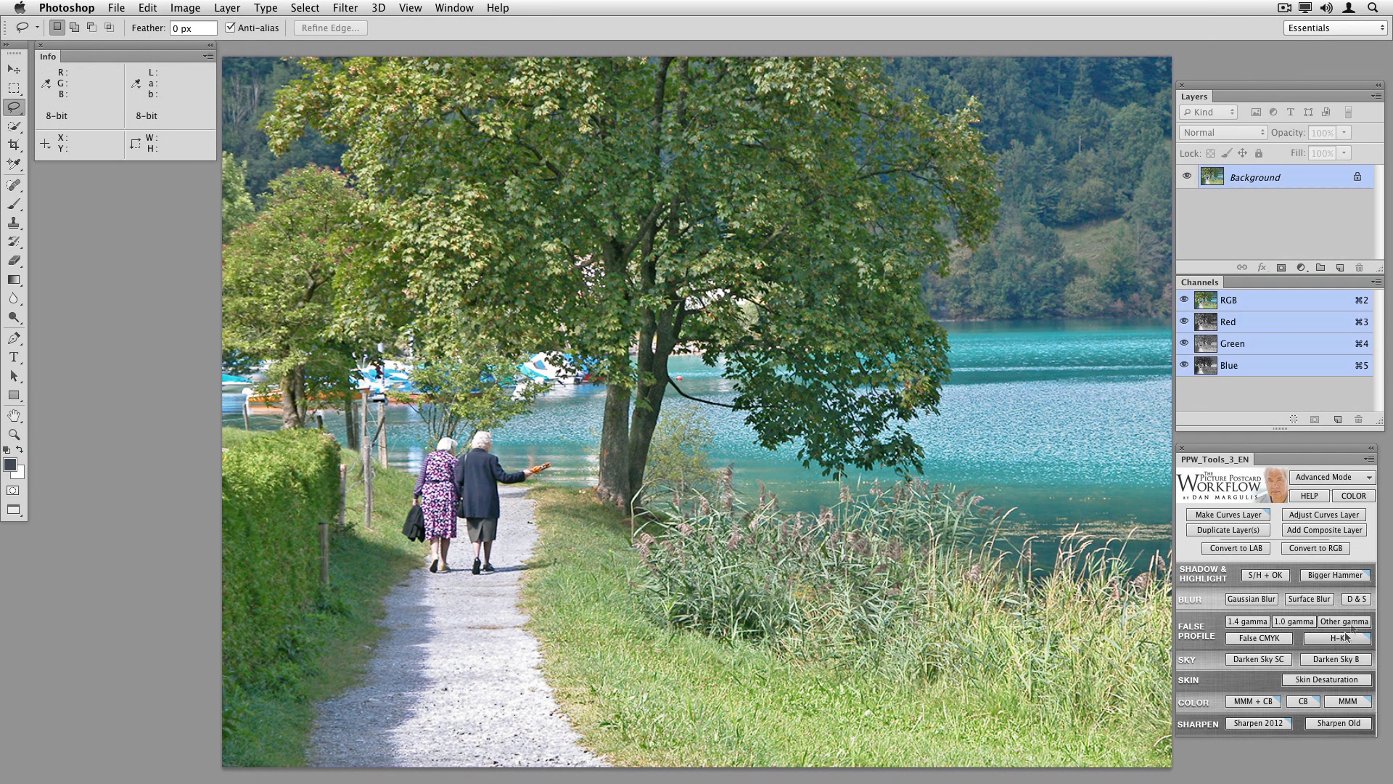
left_click(1335, 638)
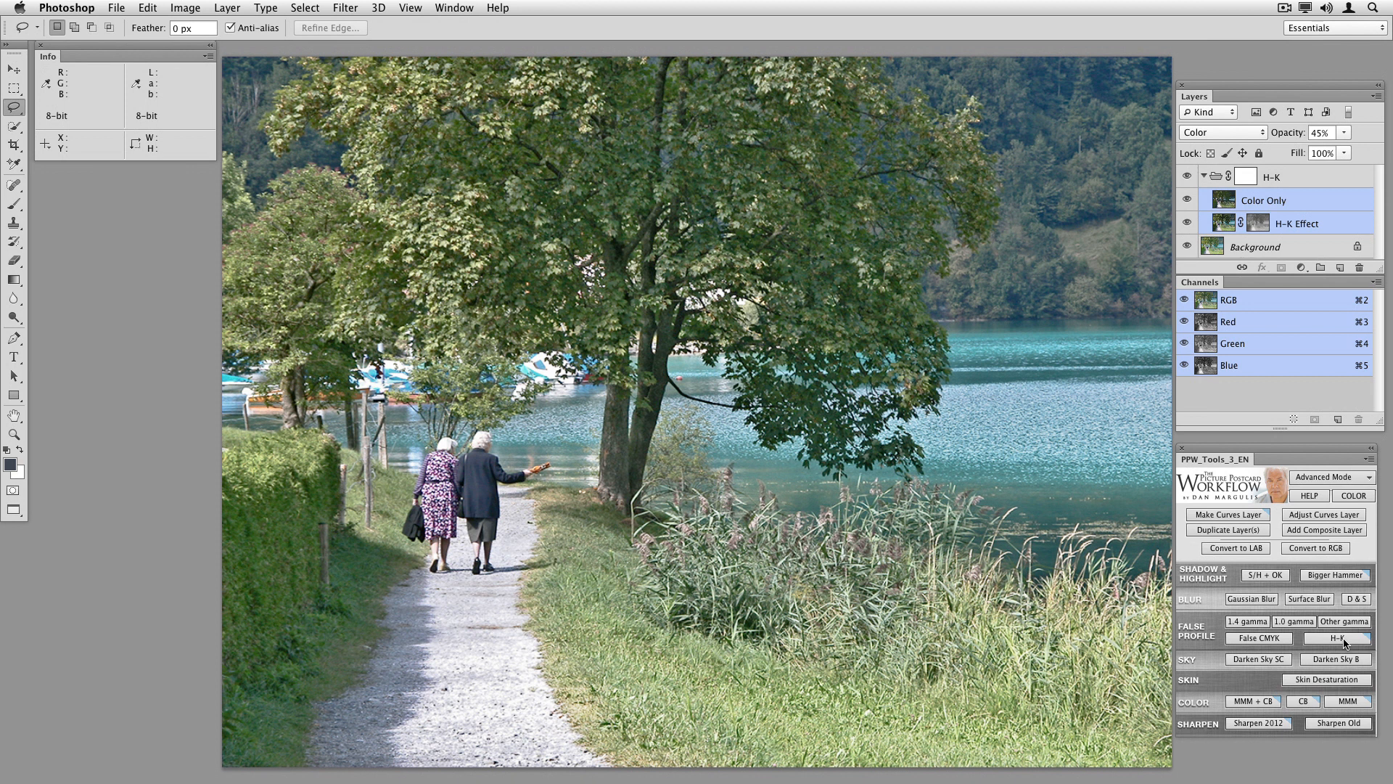
mouse_move(1298, 417)
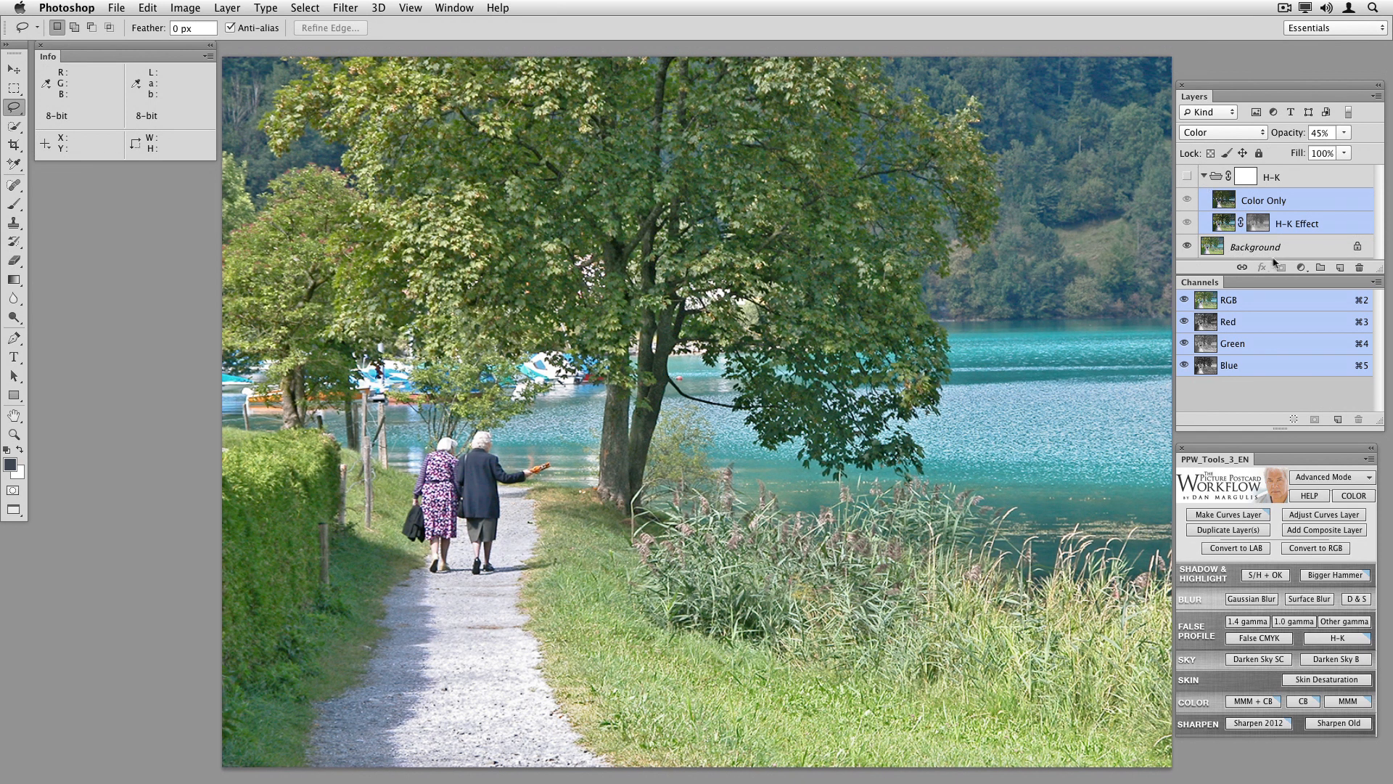
left_click(226, 8)
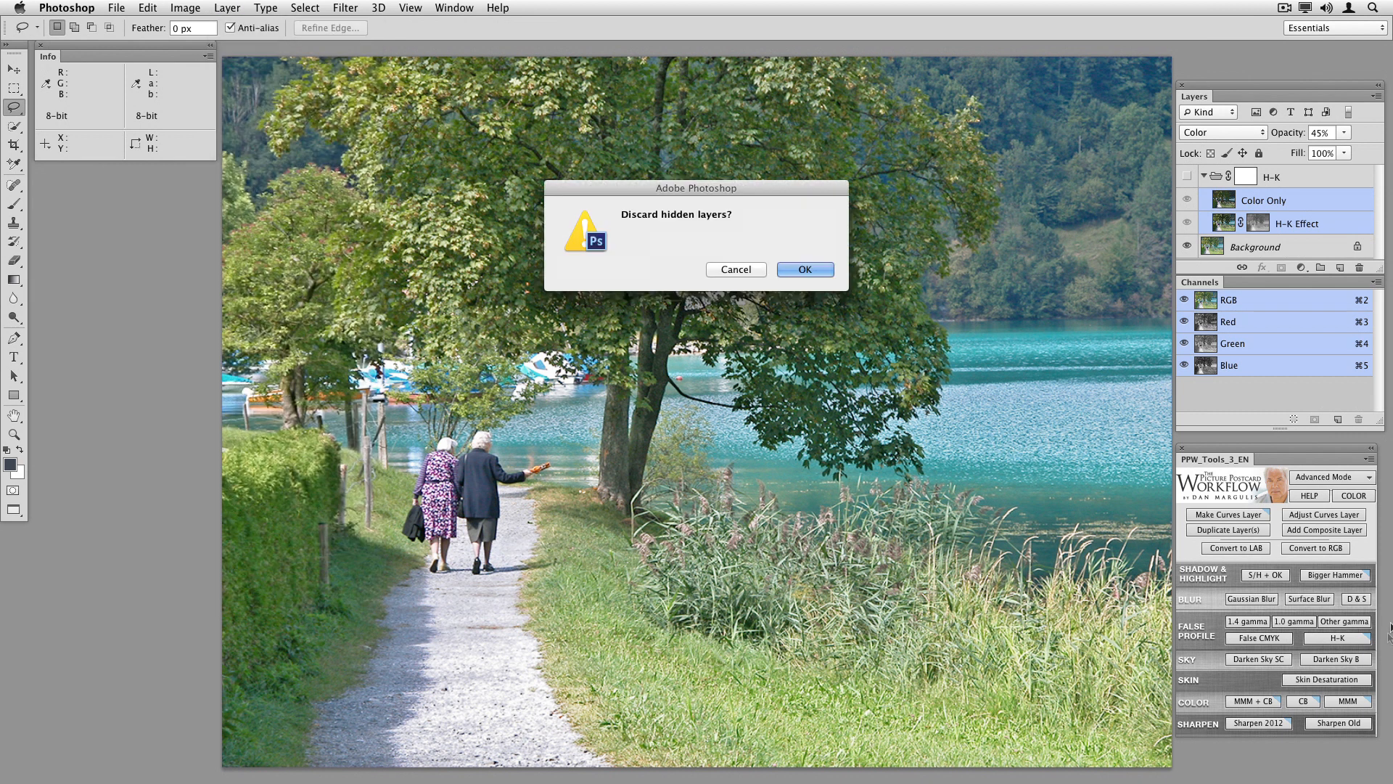
- Discard the hidden layers, then rerun H-K choosing to retain its Ersatz Black alpha channel
left_click(804, 270)
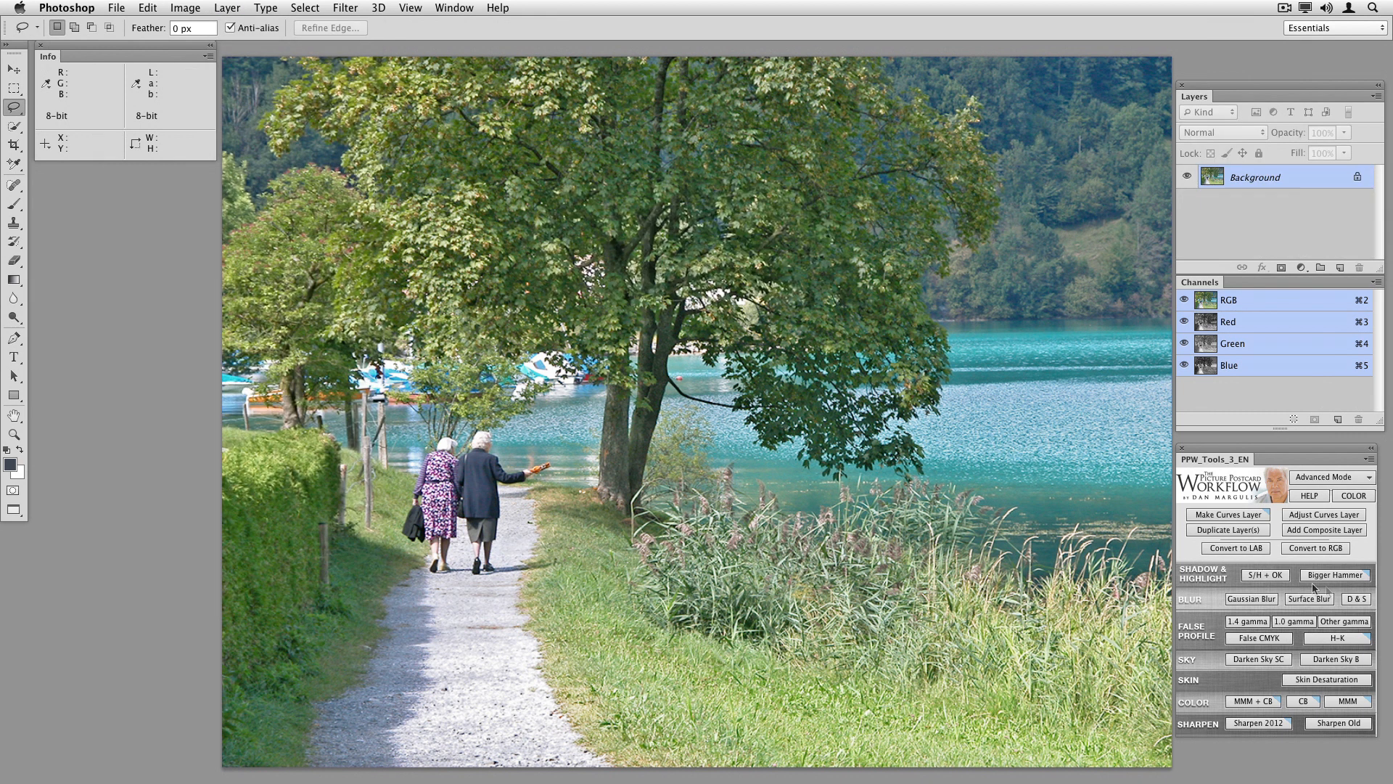
mouse_move(1336, 638)
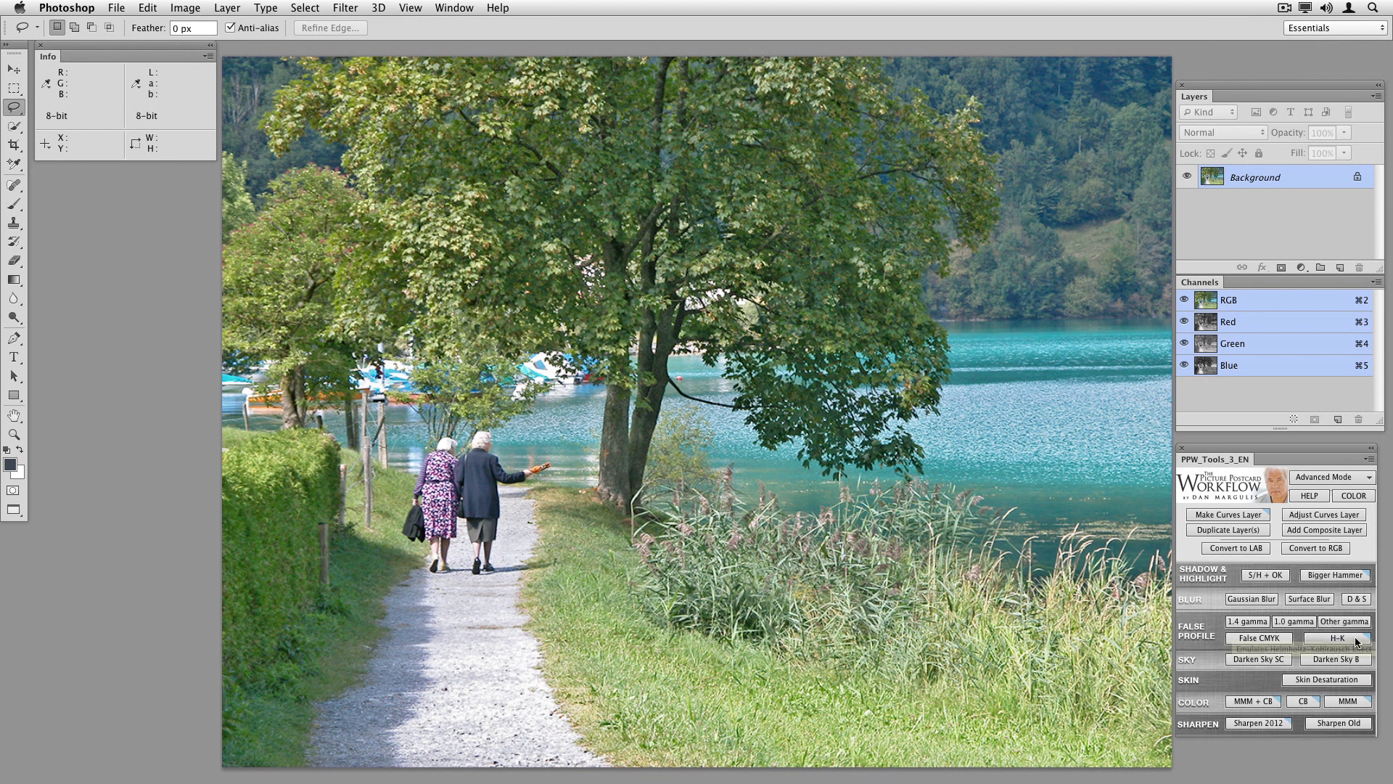
mouse_move(1348, 637)
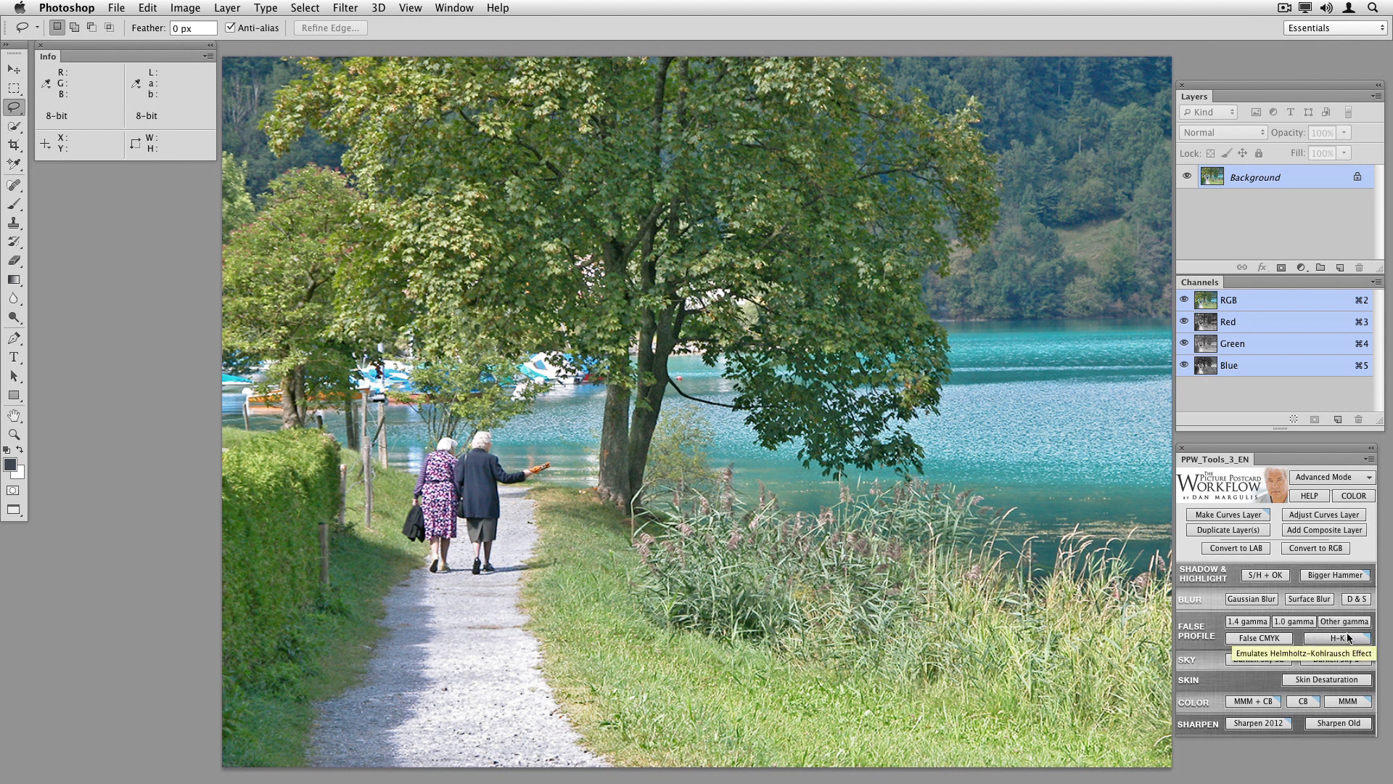
left_click(1337, 637)
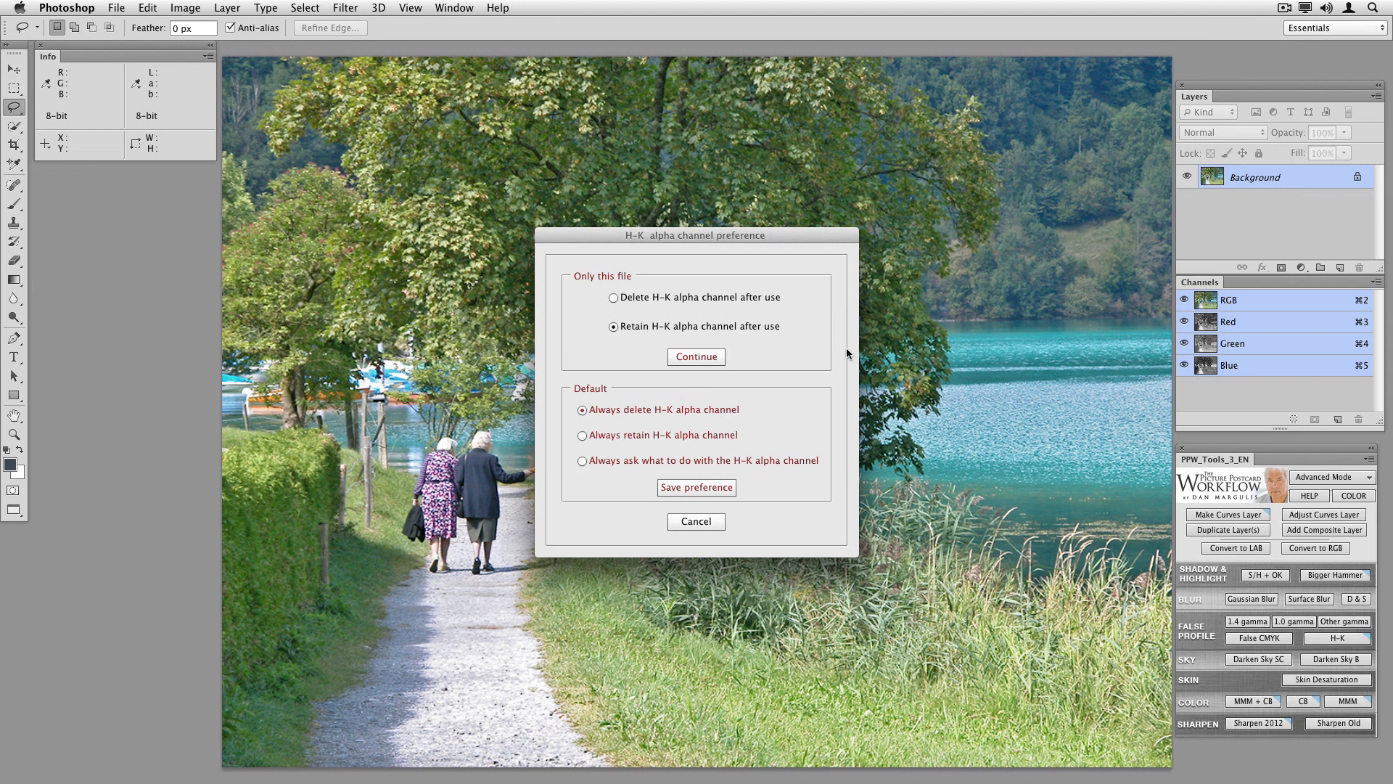
mouse_move(779, 358)
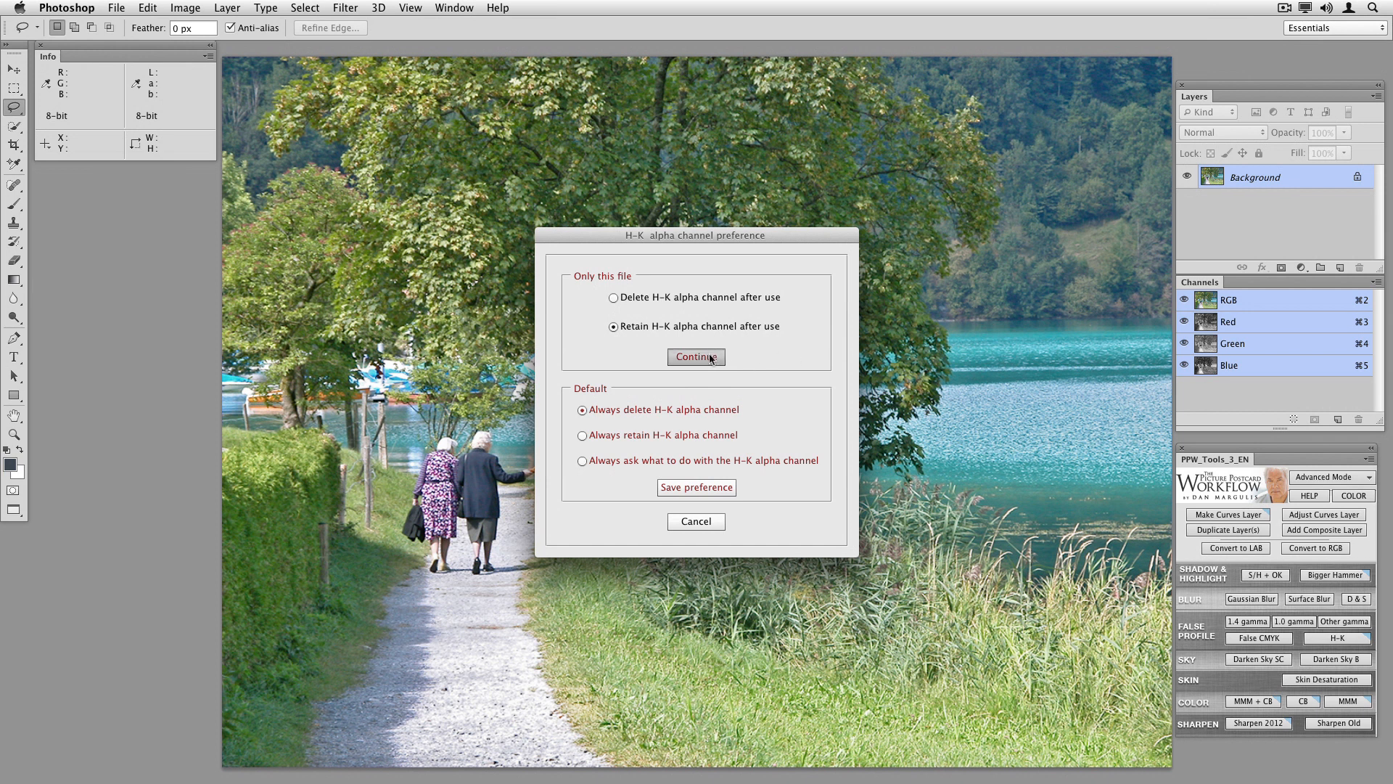
left_click(695, 357)
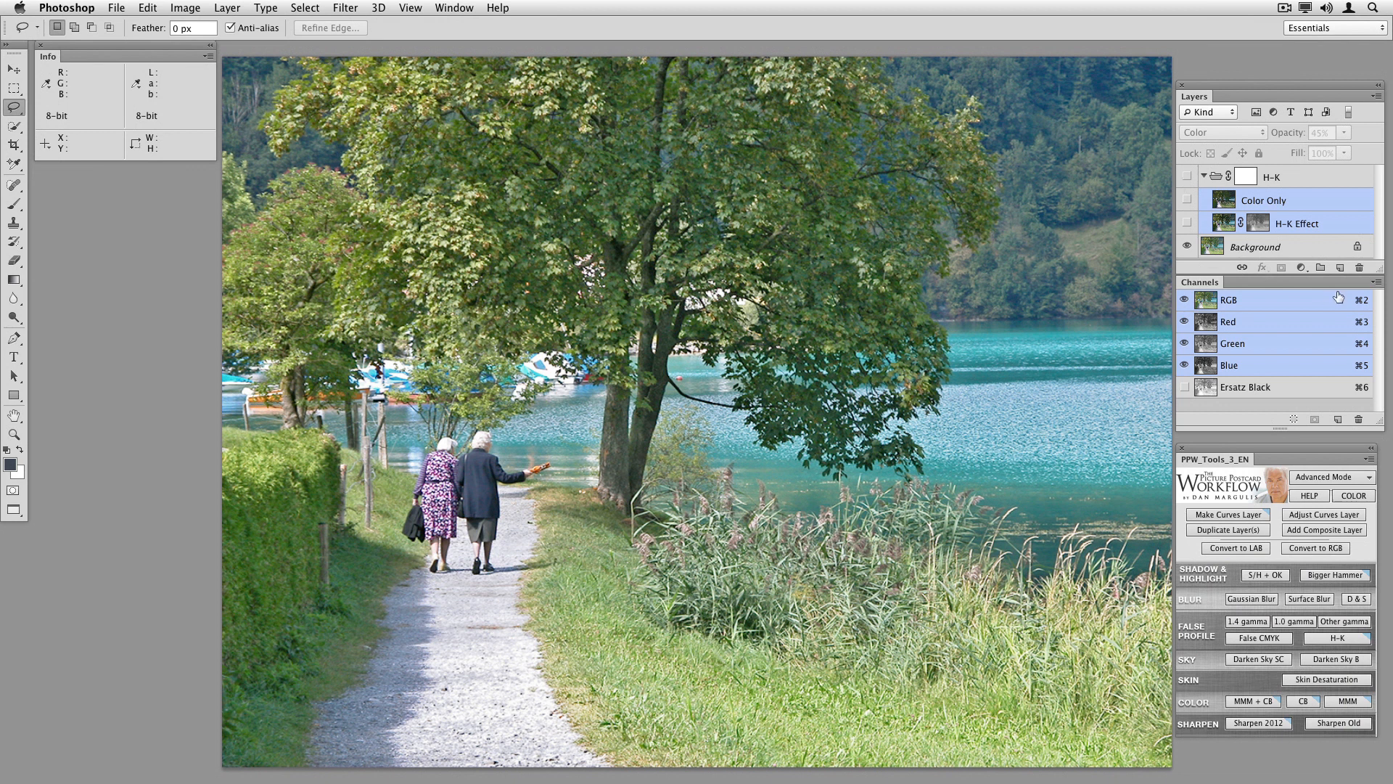
- Flatten the image to a single Background, discarding hidden H-K layers but keeping Ersatz Black
left_click(226, 8)
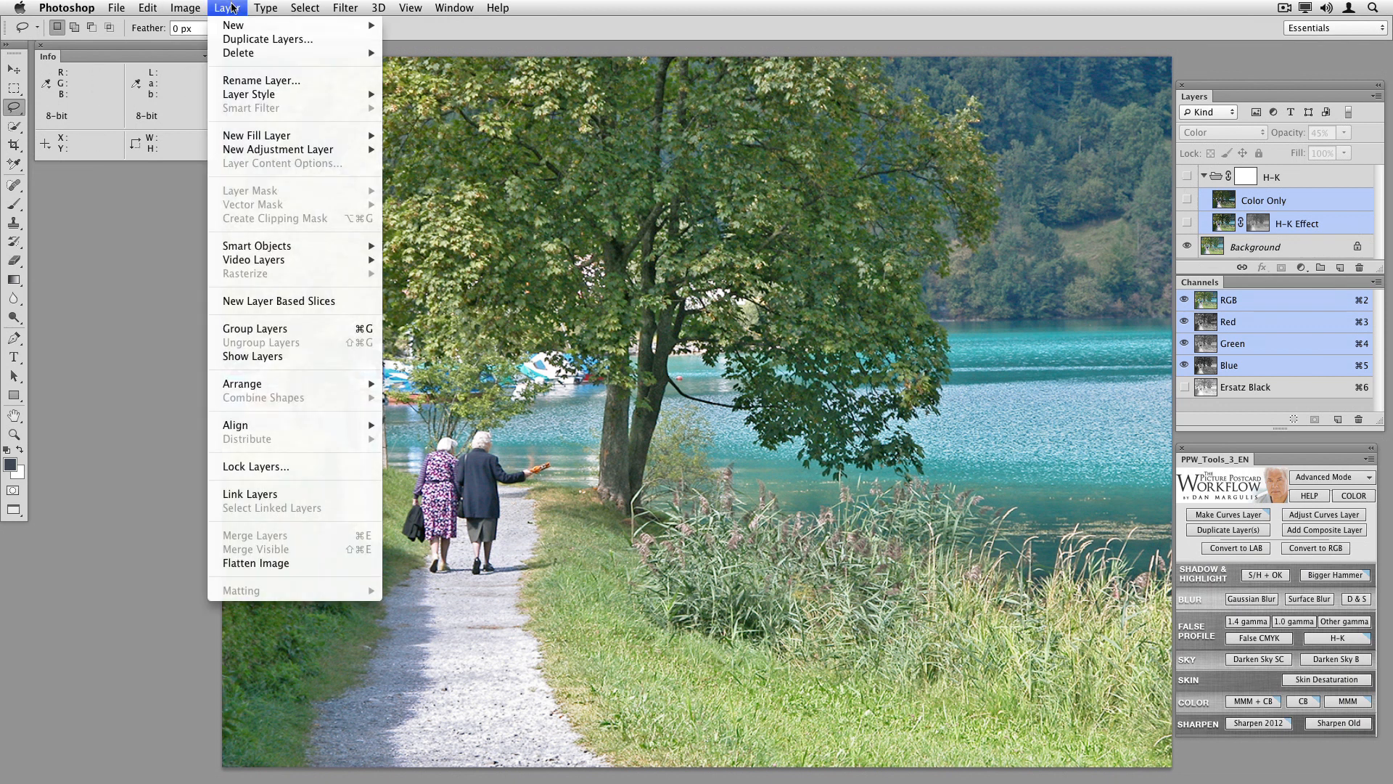
left_click(255, 563)
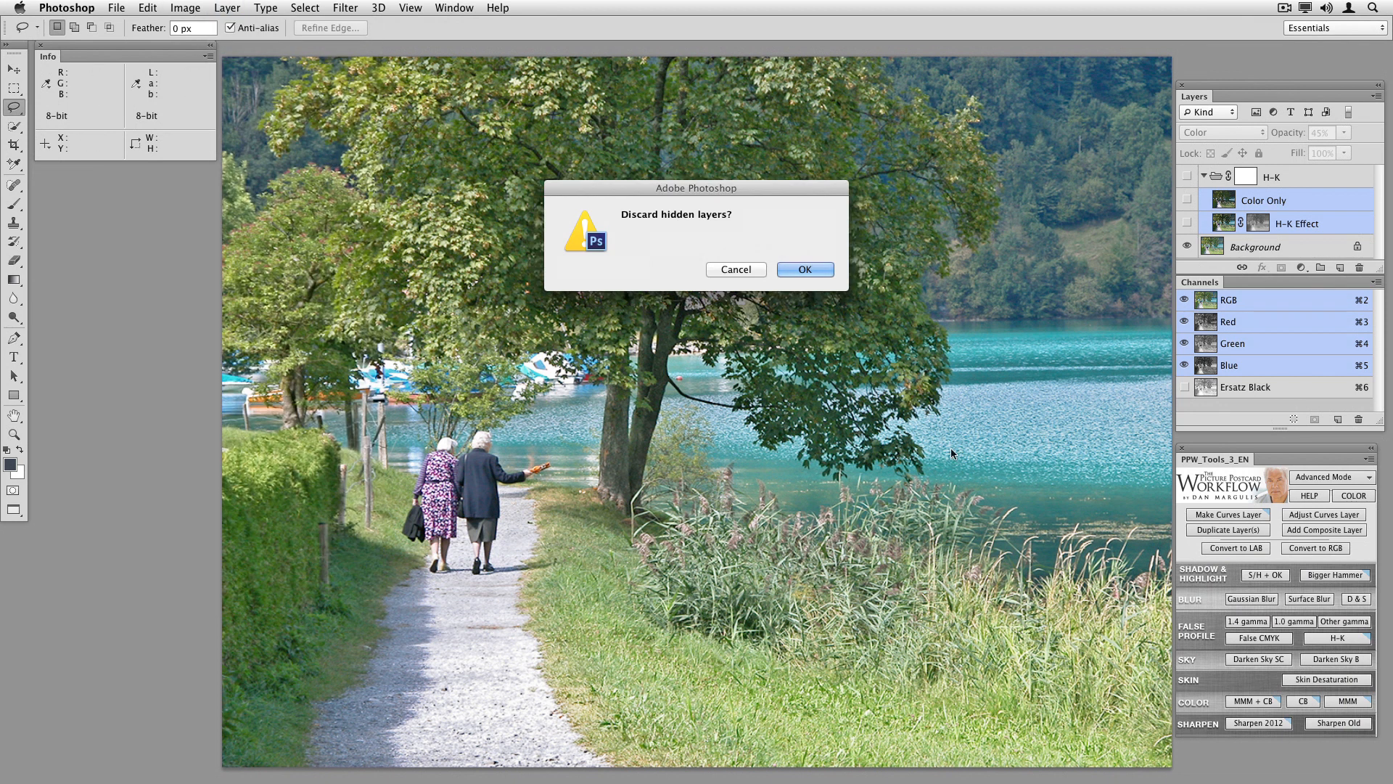
left_click(804, 270)
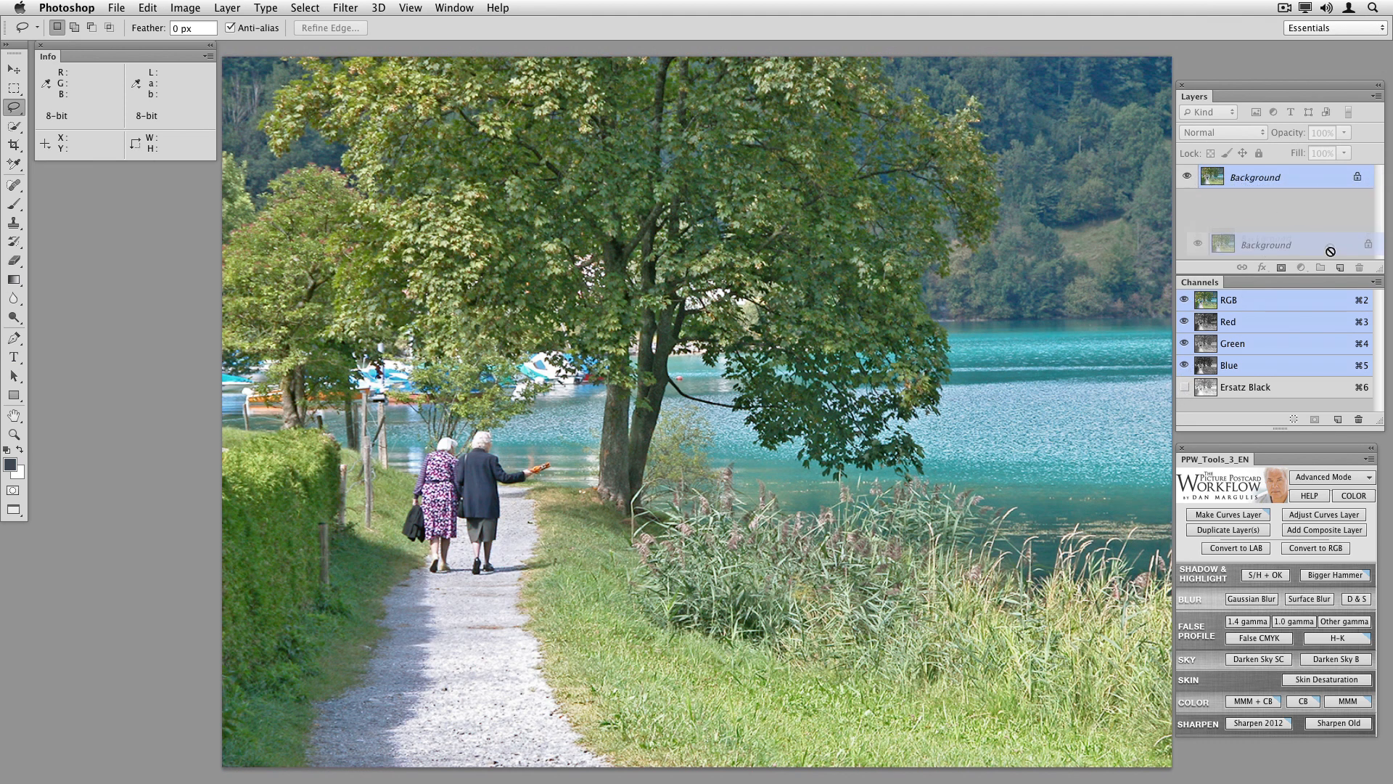
- Duplicate Background and apply Unsharp Mask to the copy at 500%, radius 1.4 px, threshold 4
left_click(345, 8)
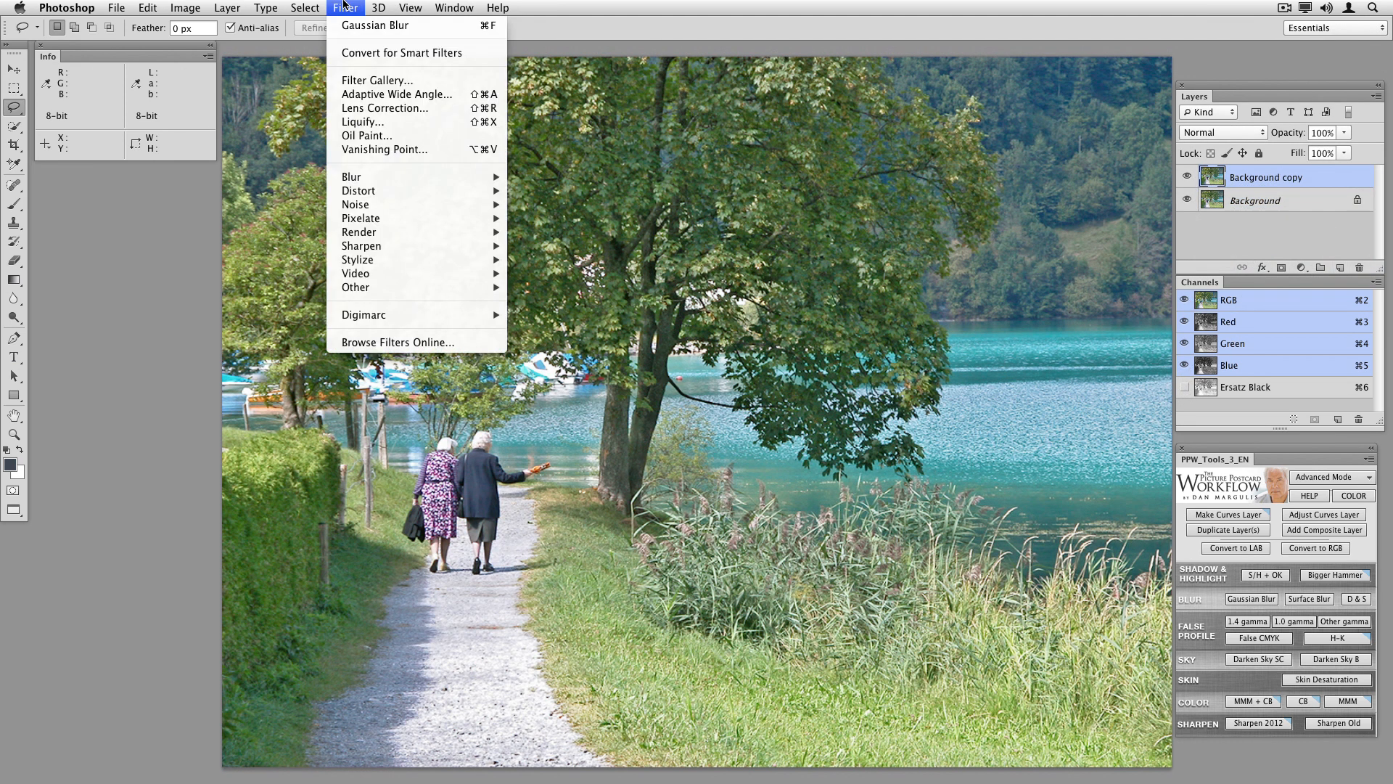
mouse_move(361, 247)
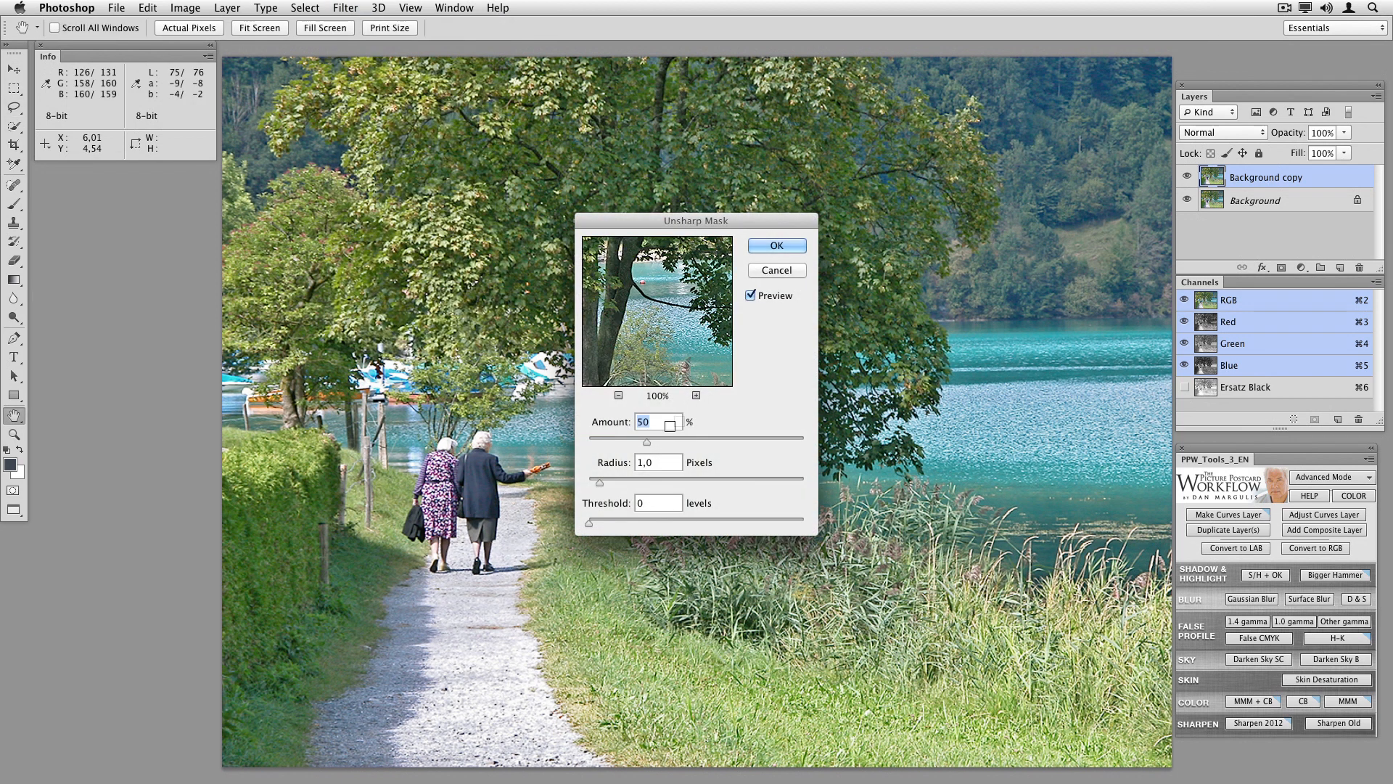
left_click_drag(656, 442, 802, 441)
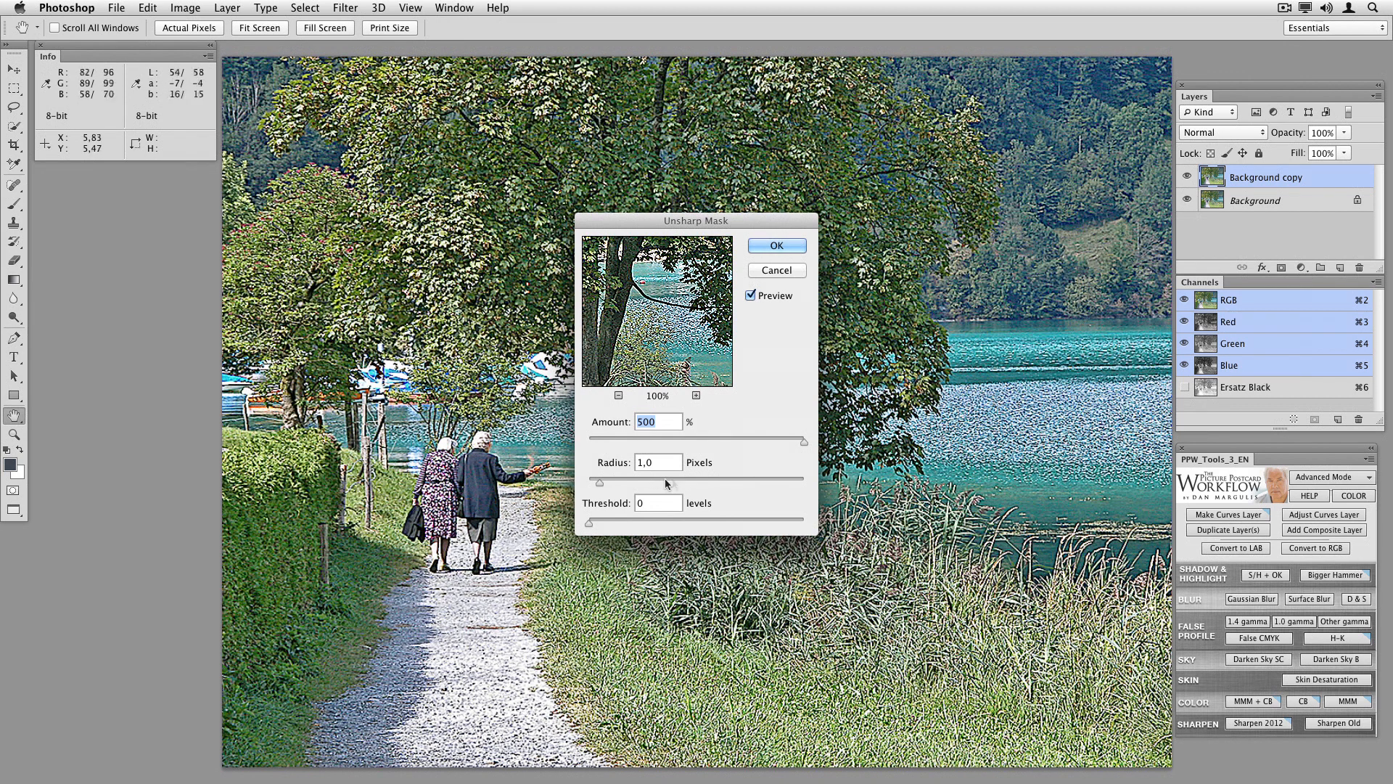
left_click_drag(596, 480, 612, 480)
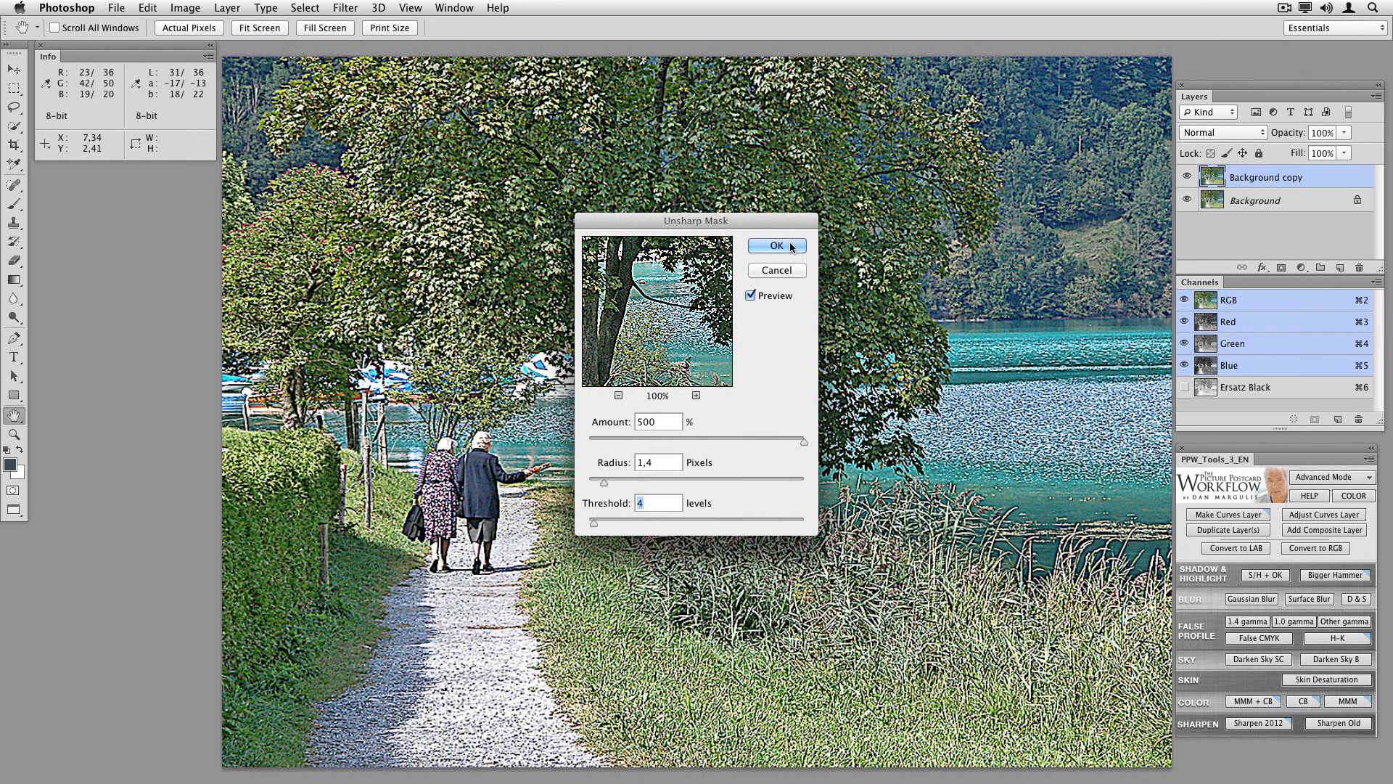
left_click(773, 246)
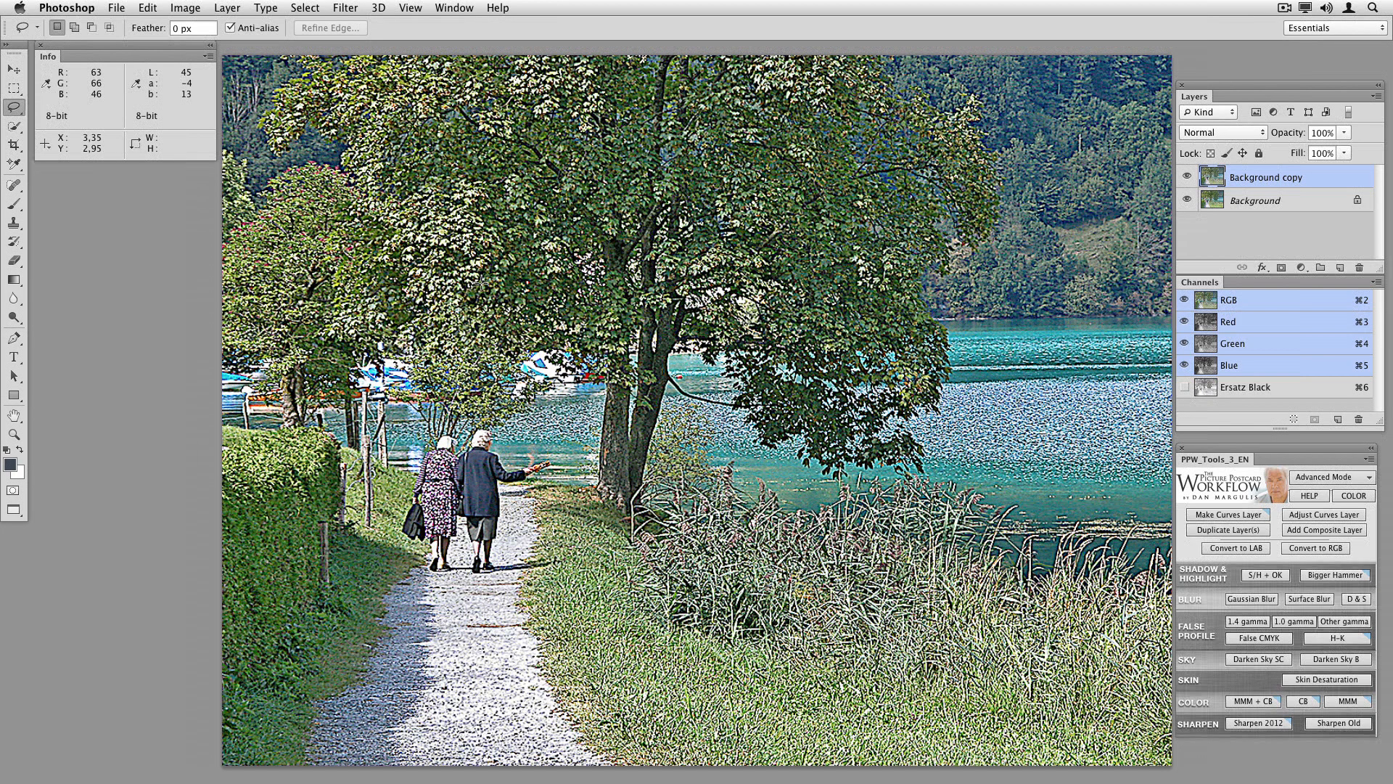
mouse_move(481, 280)
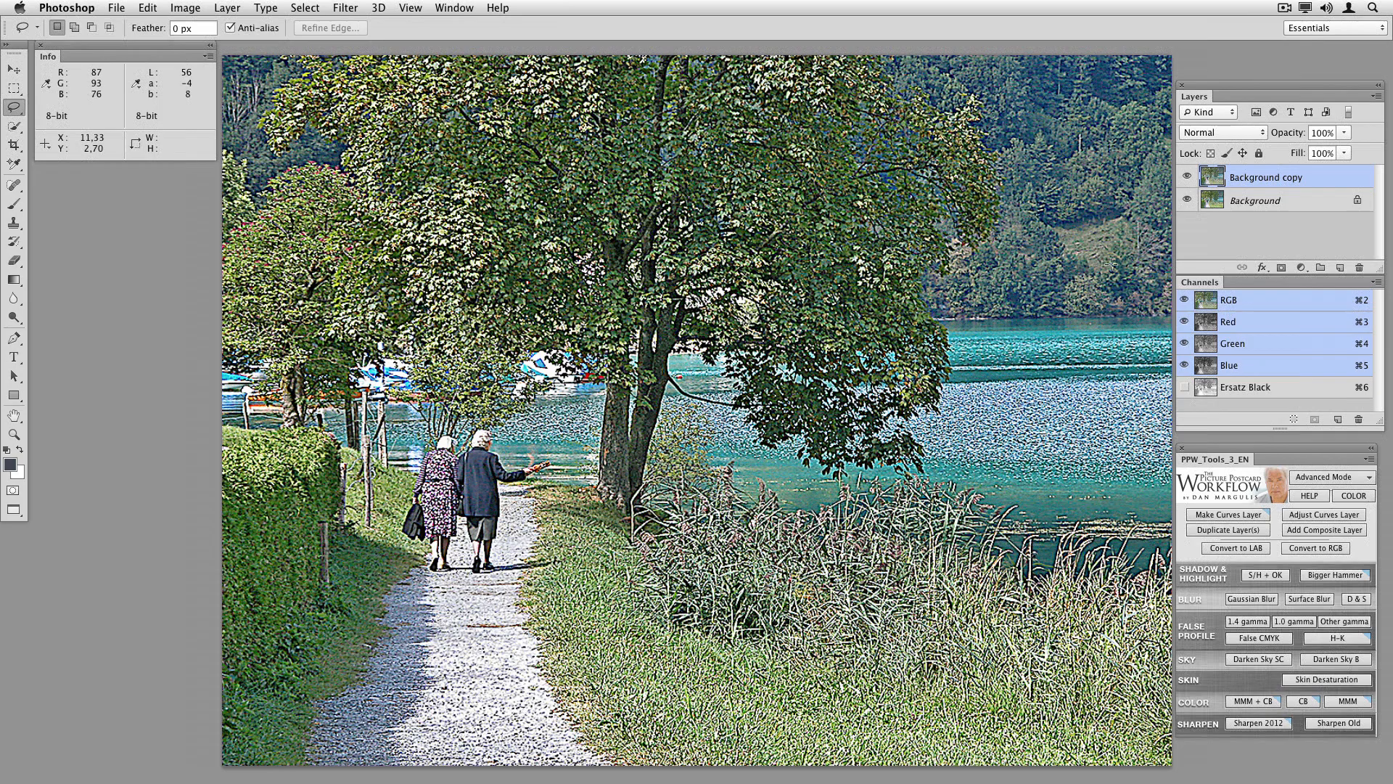
- Add a layer mask to the sharpened copy built from the inverted Ersatz Black channel via Apply Image
left_click(1280, 267)
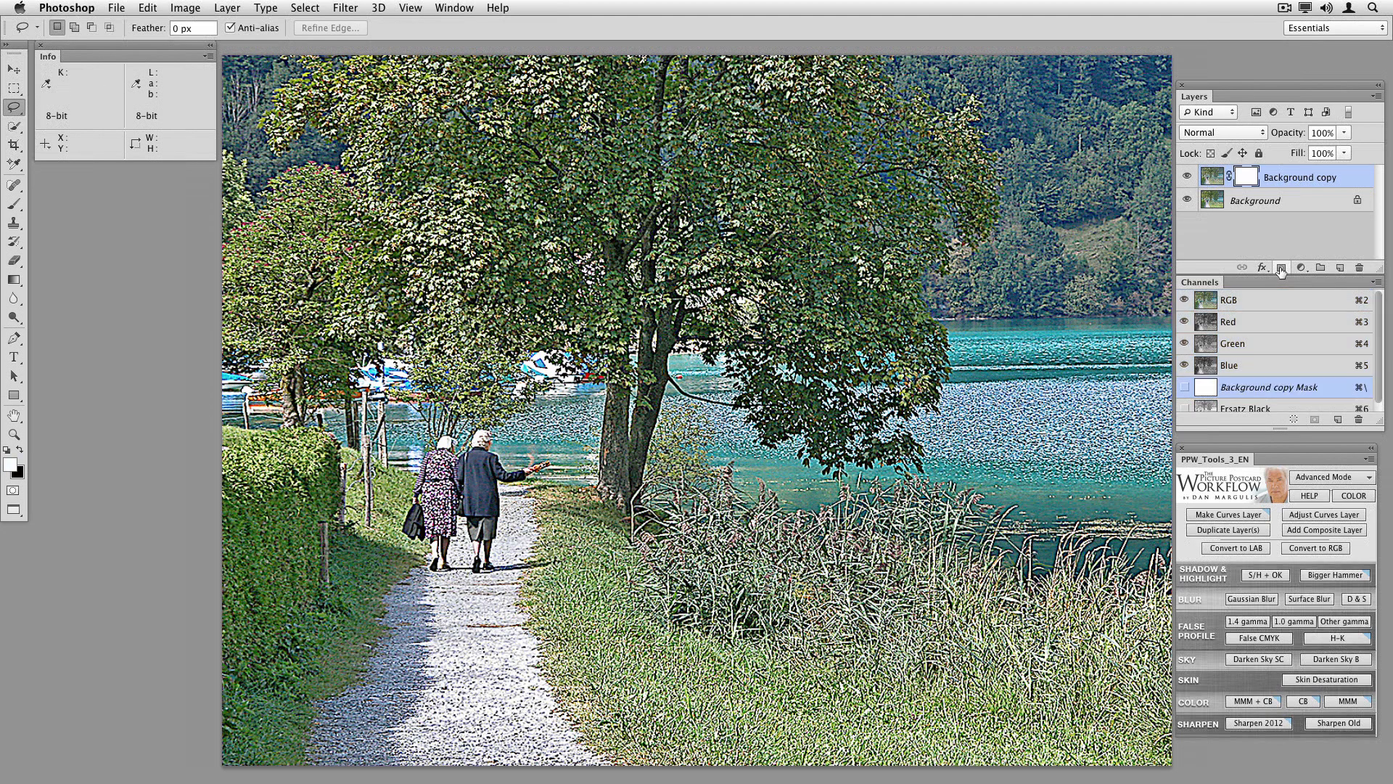
mouse_move(1282, 267)
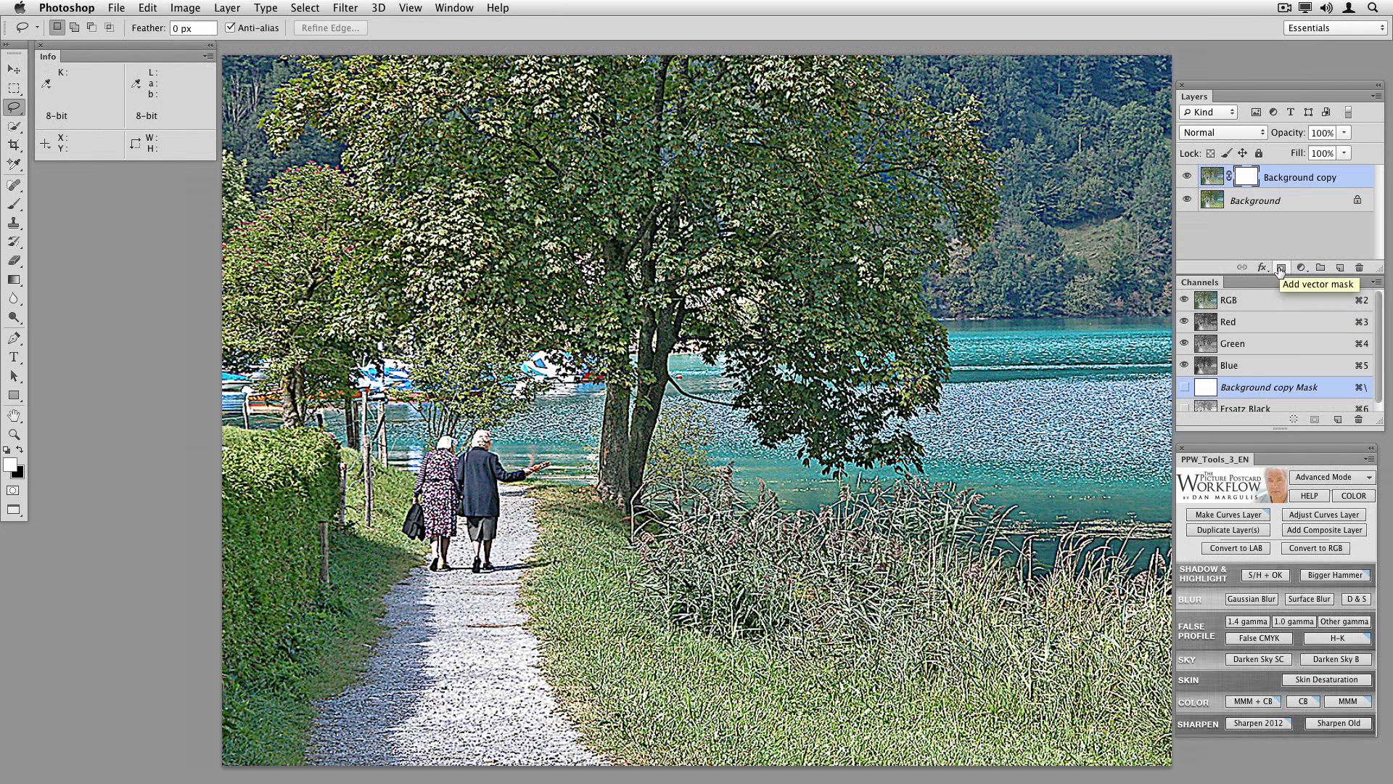
left_click(185, 9)
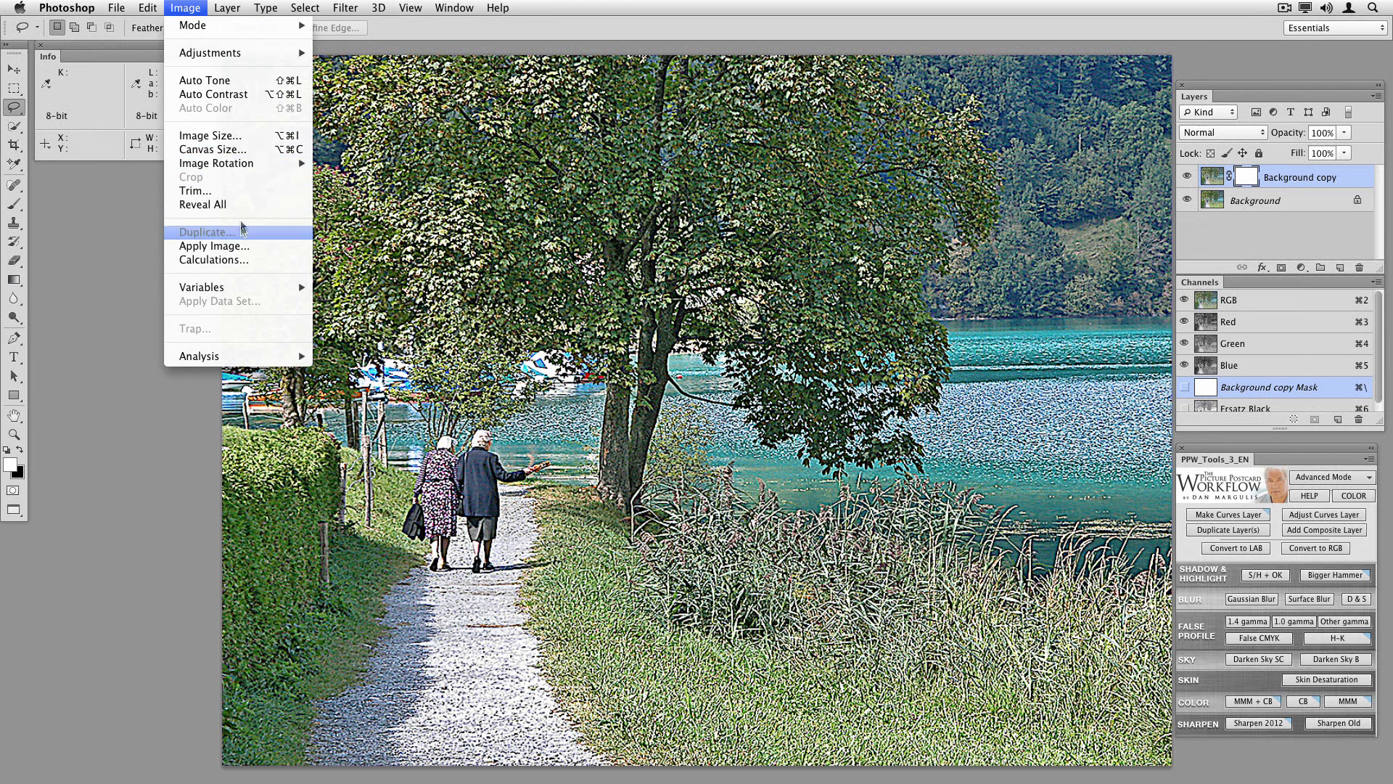
left_click(213, 247)
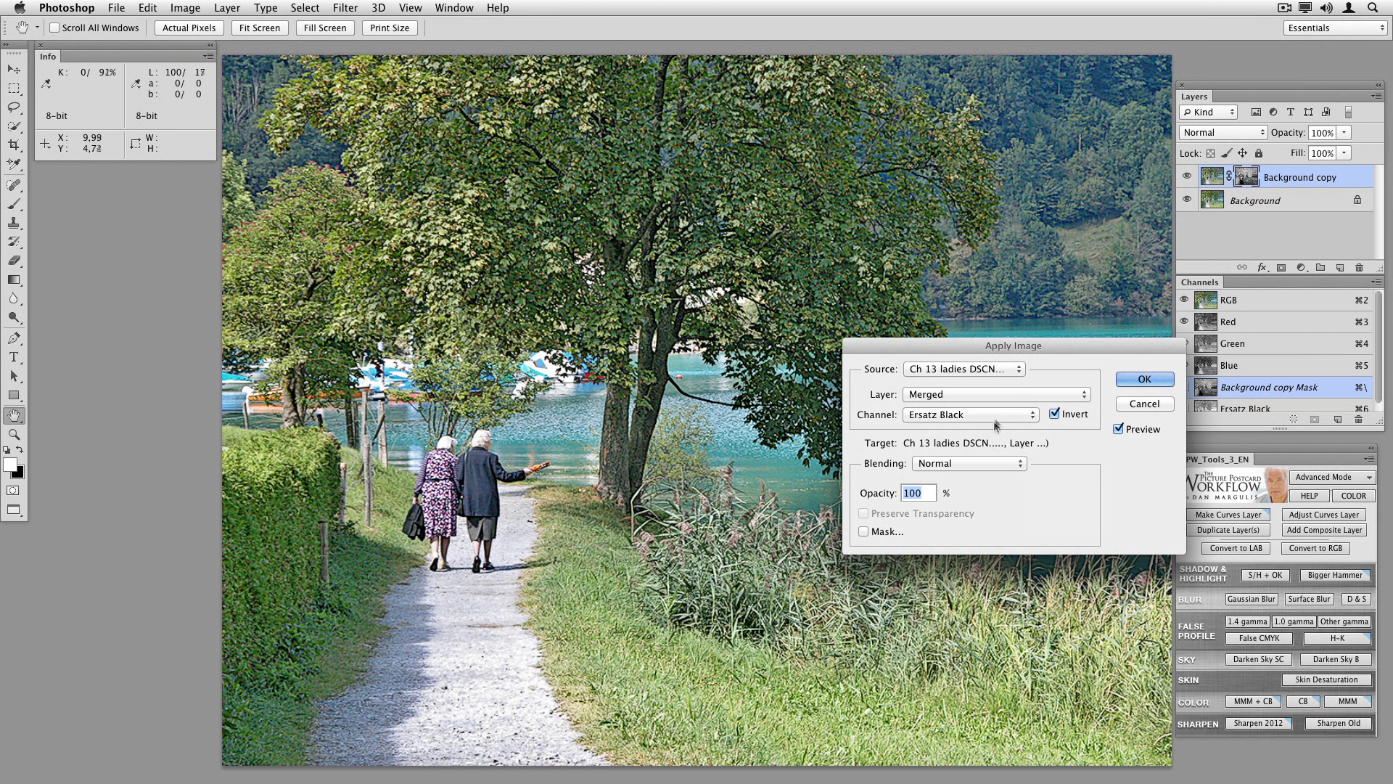
left_click(968, 413)
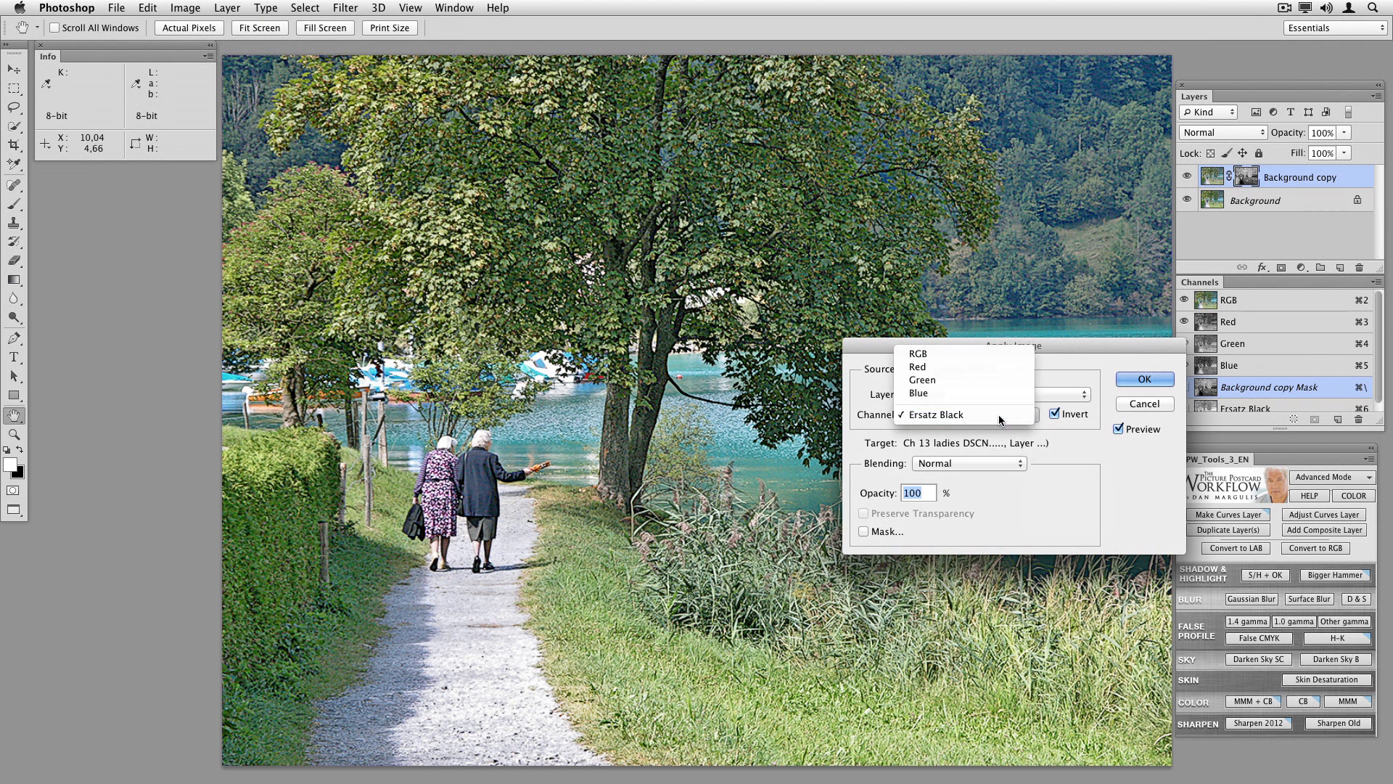
left_click(934, 414)
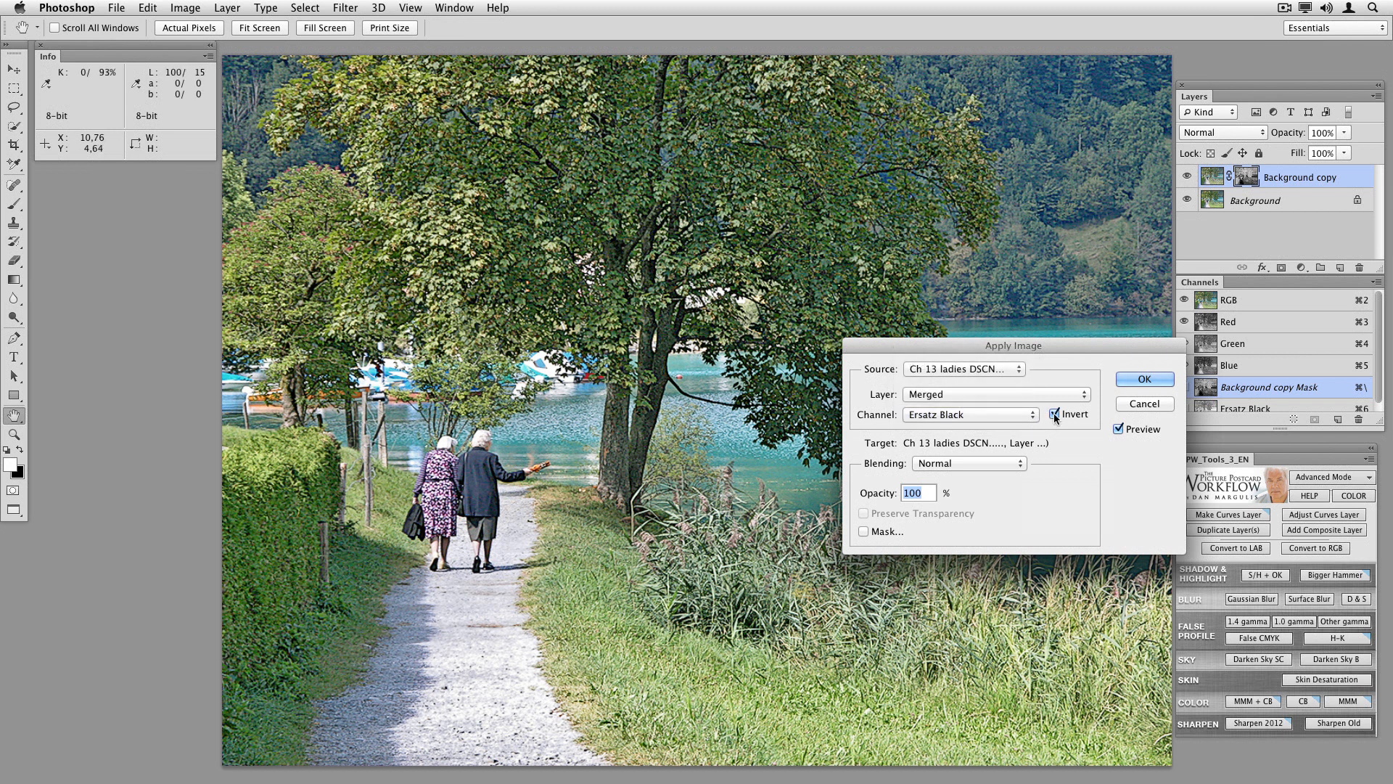
left_click(1058, 413)
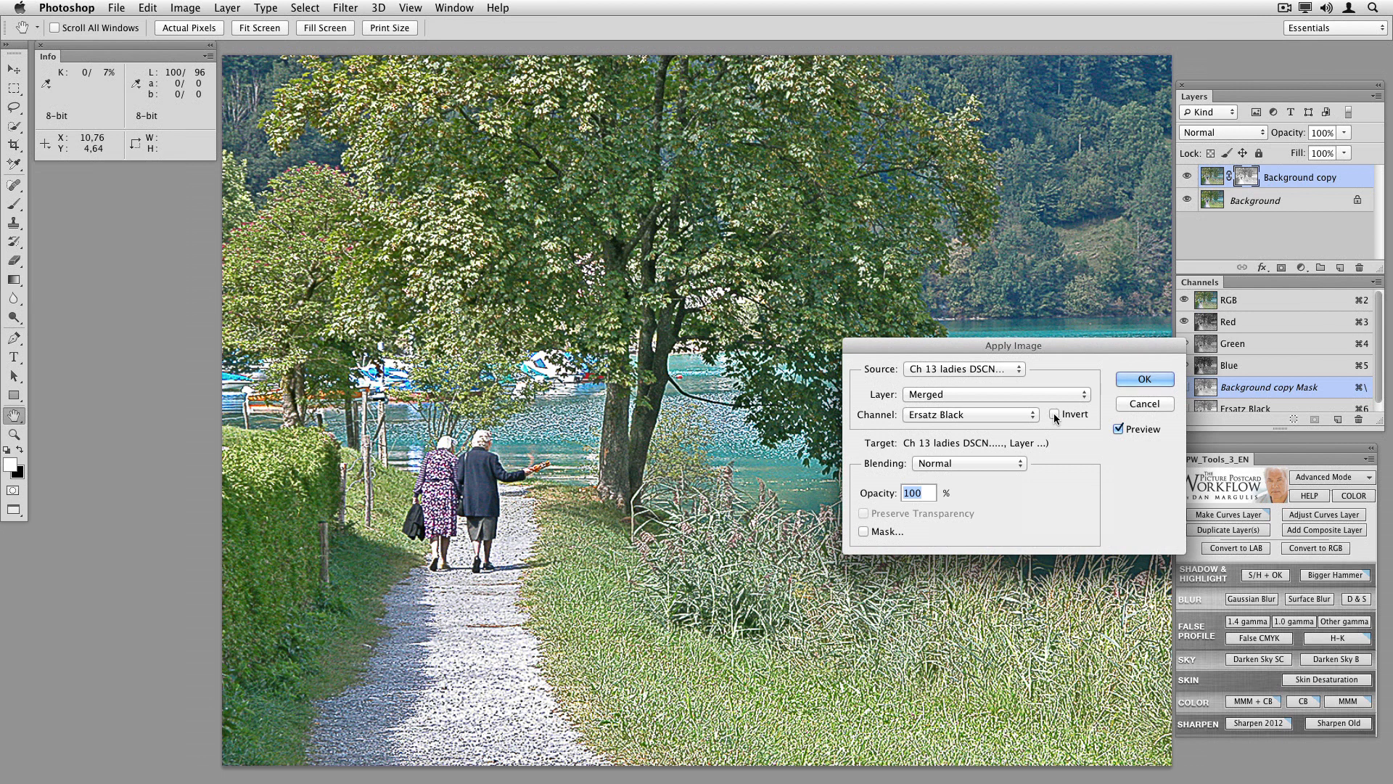
left_click(1055, 413)
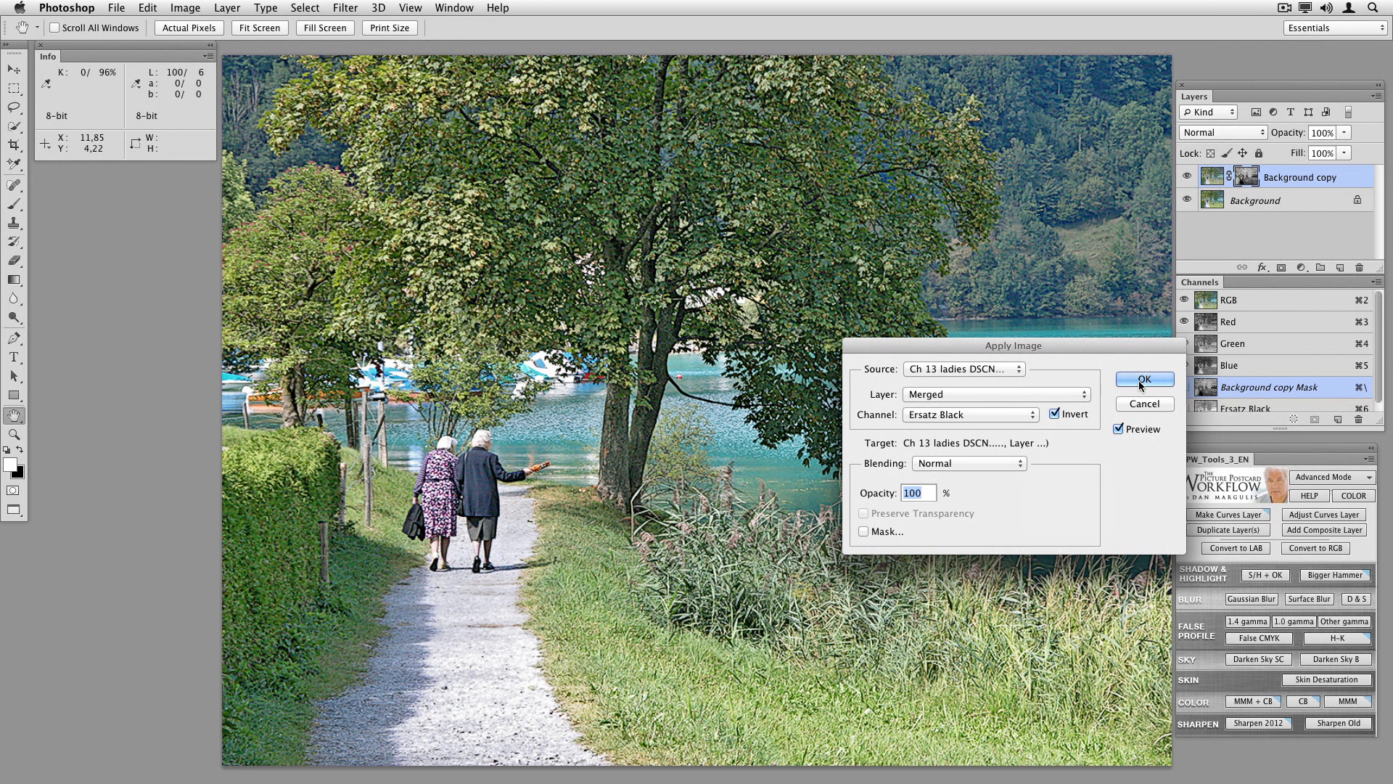
left_click(1144, 366)
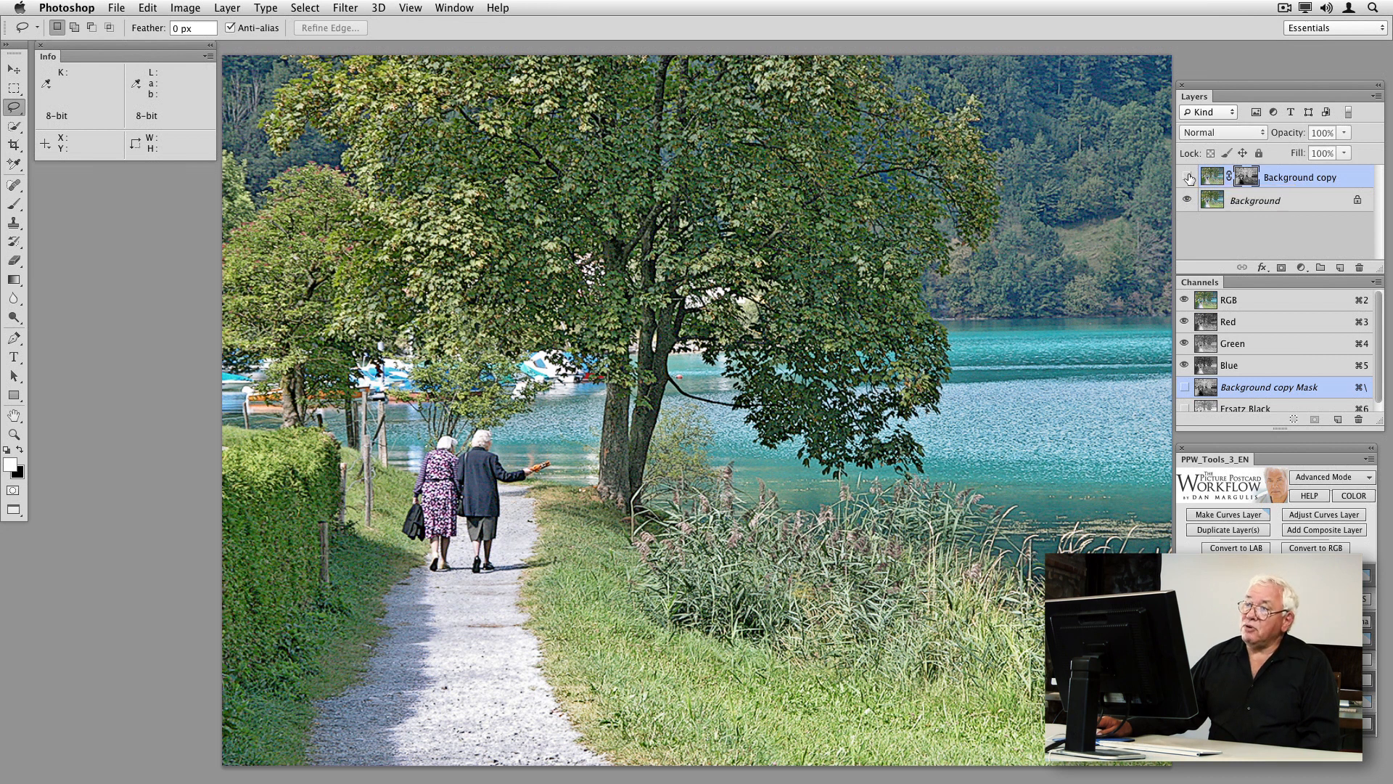
- Reduce the masked sharpening layer's opacity slightly, to around 99%
left_click(1320, 132)
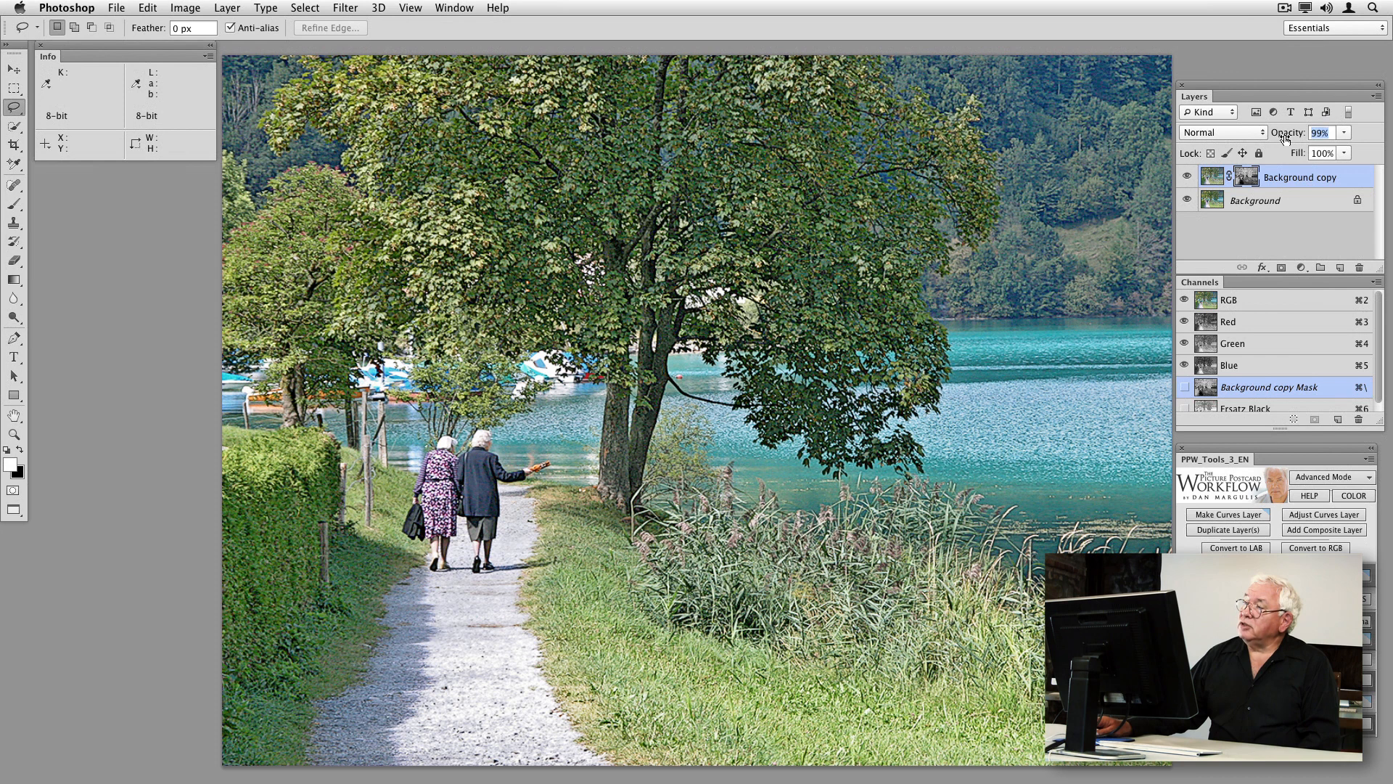